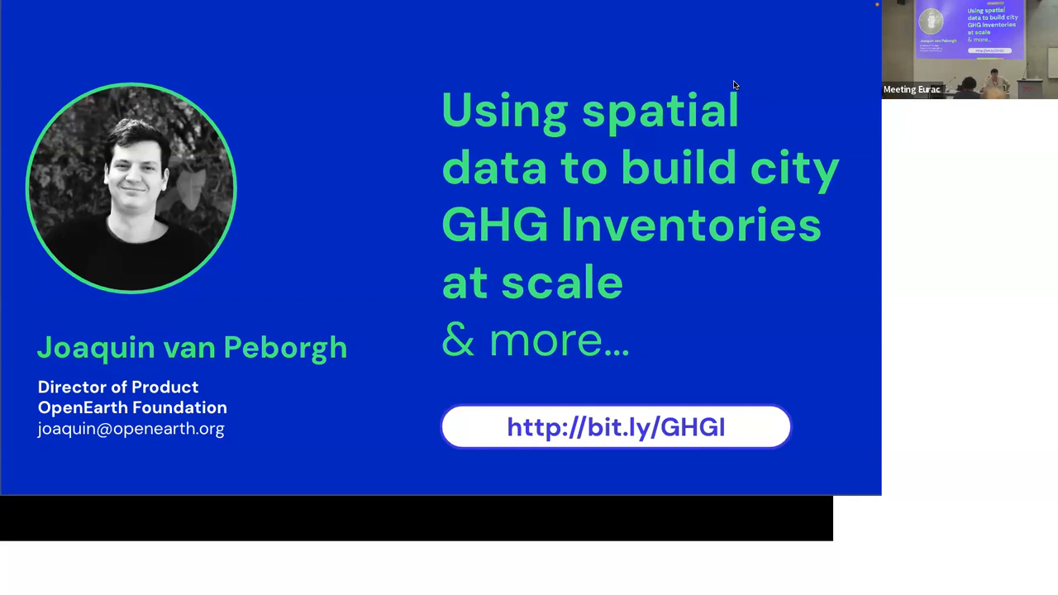
Step: Advance from the title slide to the 'Why cities' slide on 70% of global emissions
key(Right)
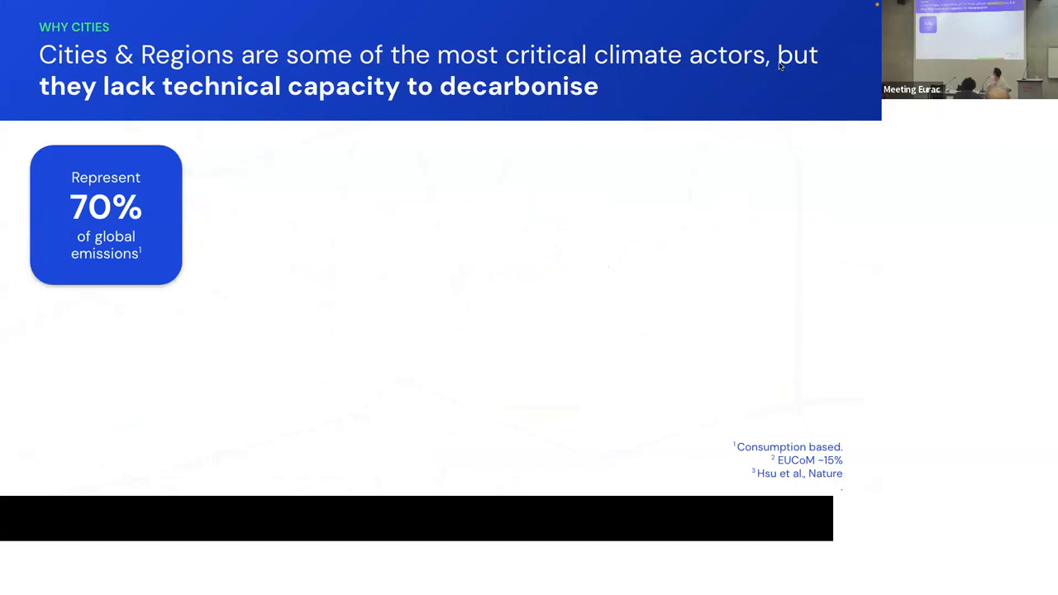
mouse_move(866, 413)
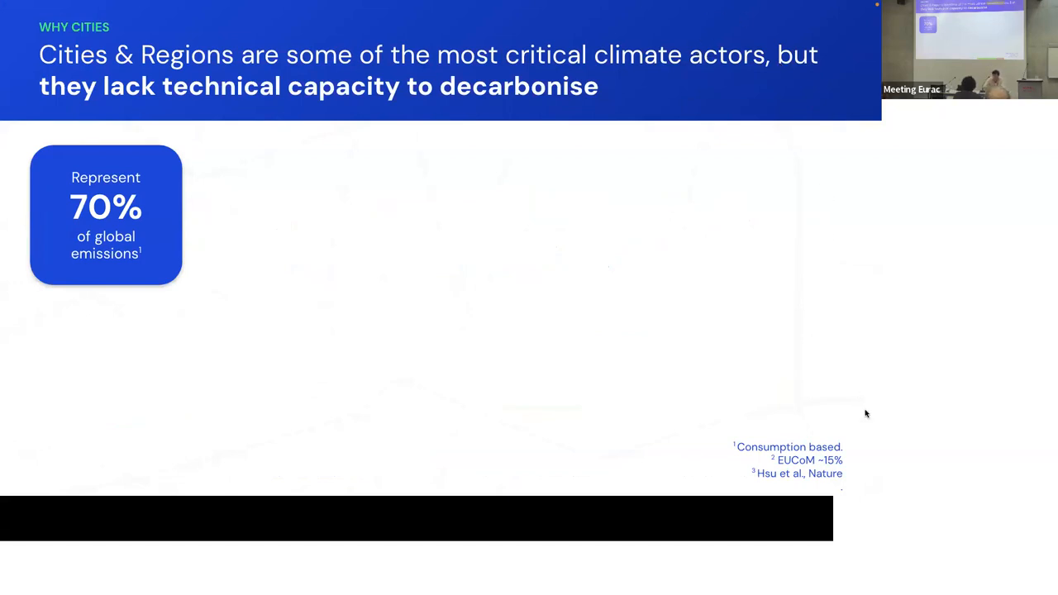
mouse_move(849, 377)
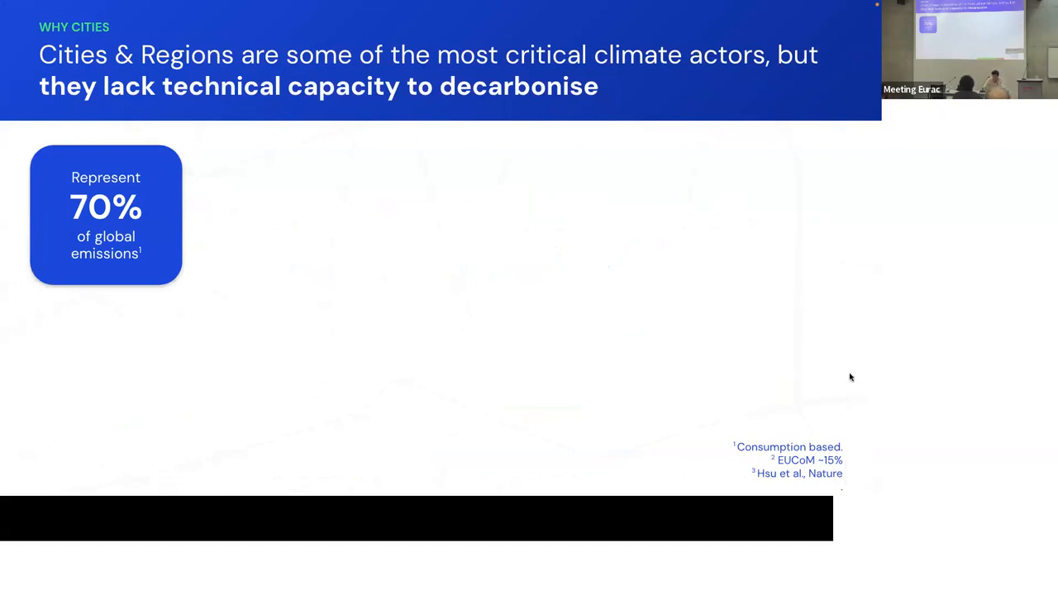
mouse_move(845, 497)
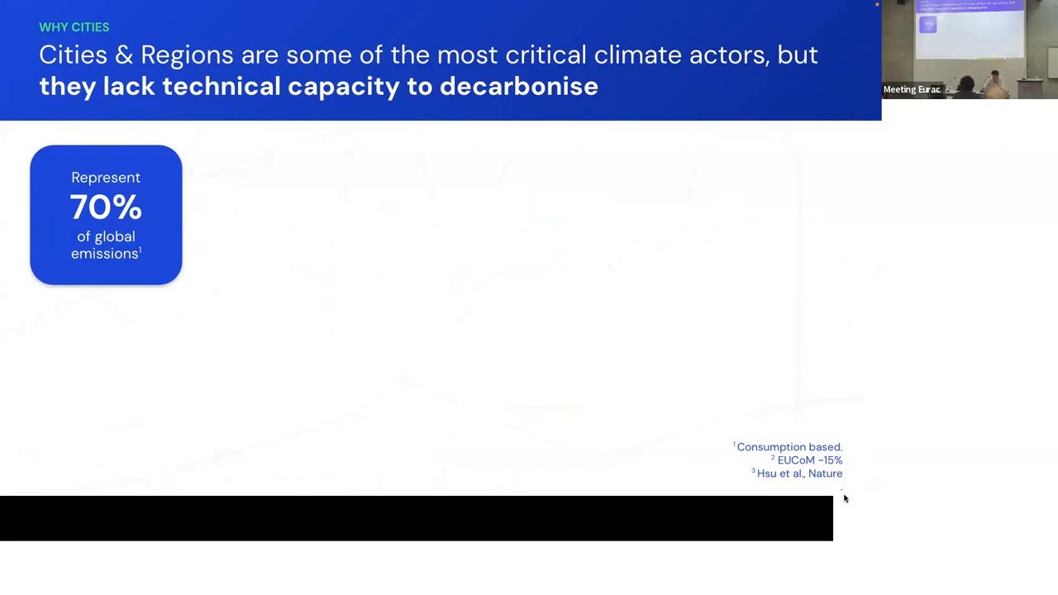
mouse_move(820, 334)
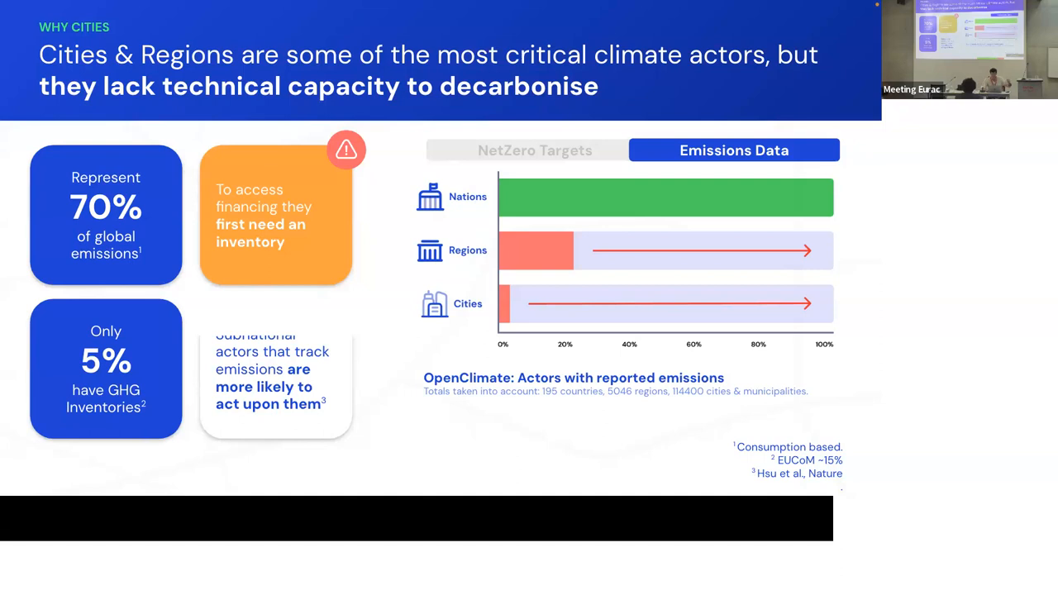
Step: Switch the bar chart to the NetZero Targets view of actors with net zero targets
click(536, 149)
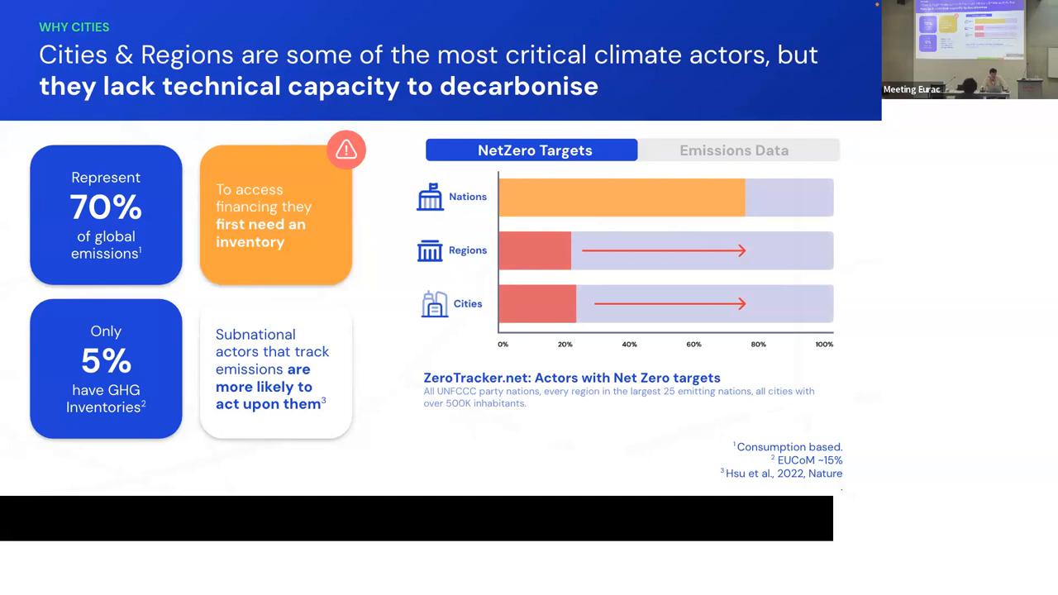
Step: Advance the deck to the 'Underlying magic' slide on emerging data sets and AI
key(Right)
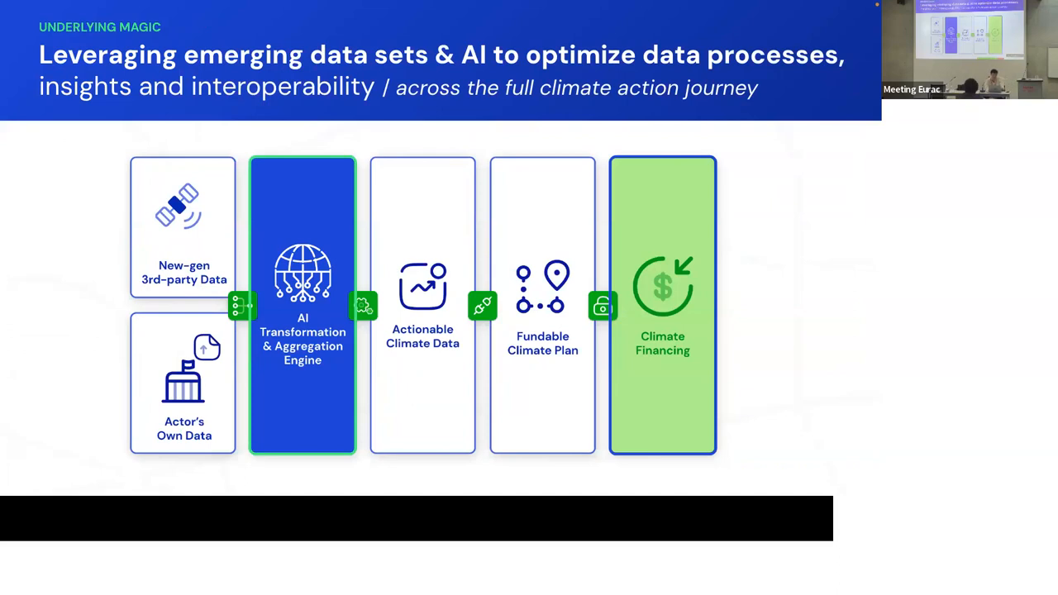
key(right)
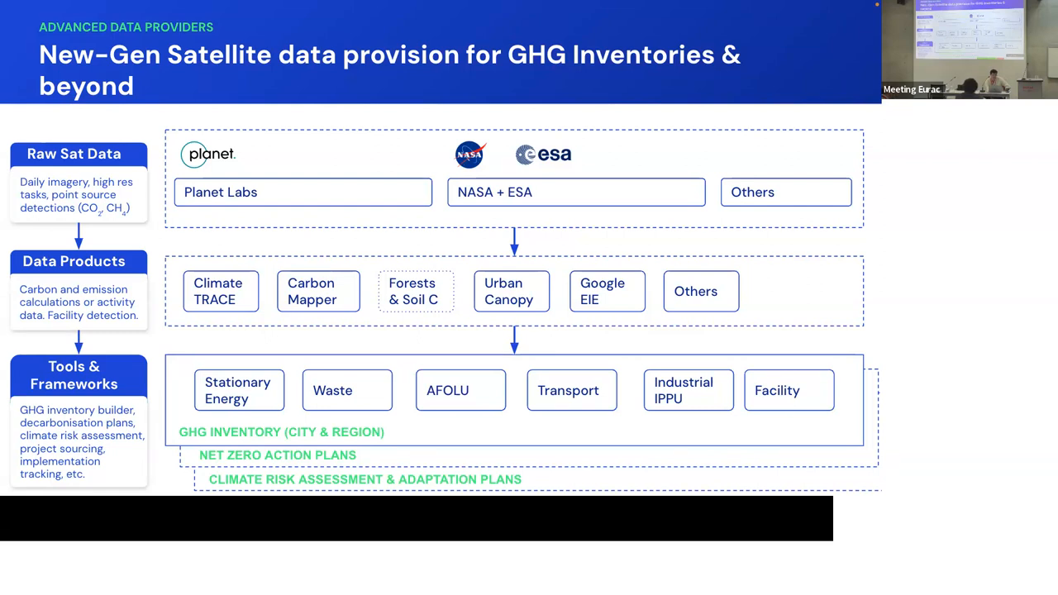
Step: Advance to the 'Ready to use data, intuitive UI & AI support' value proposition slide
key(right)
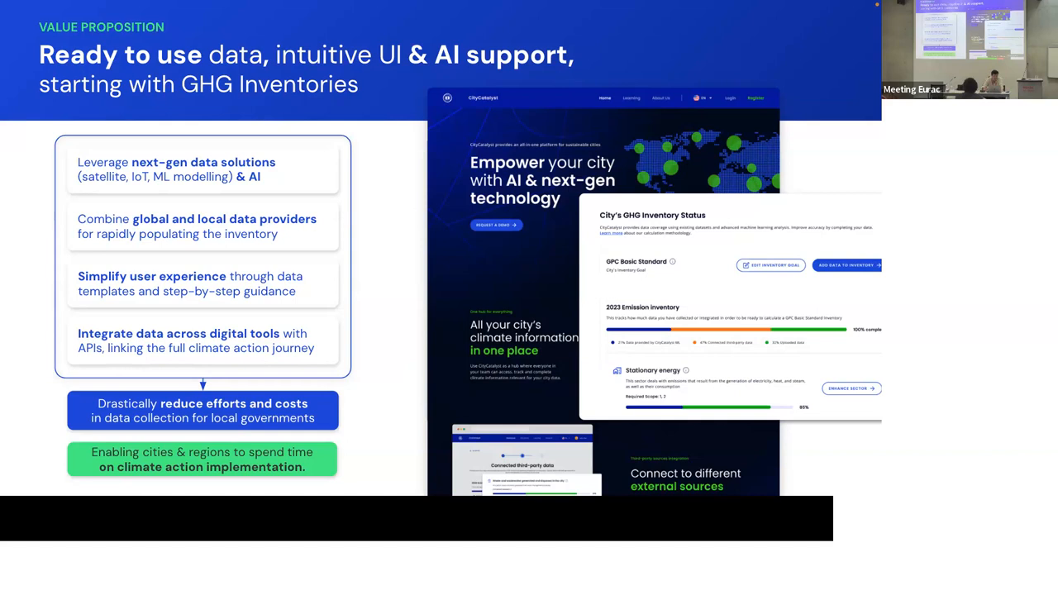
key(right)
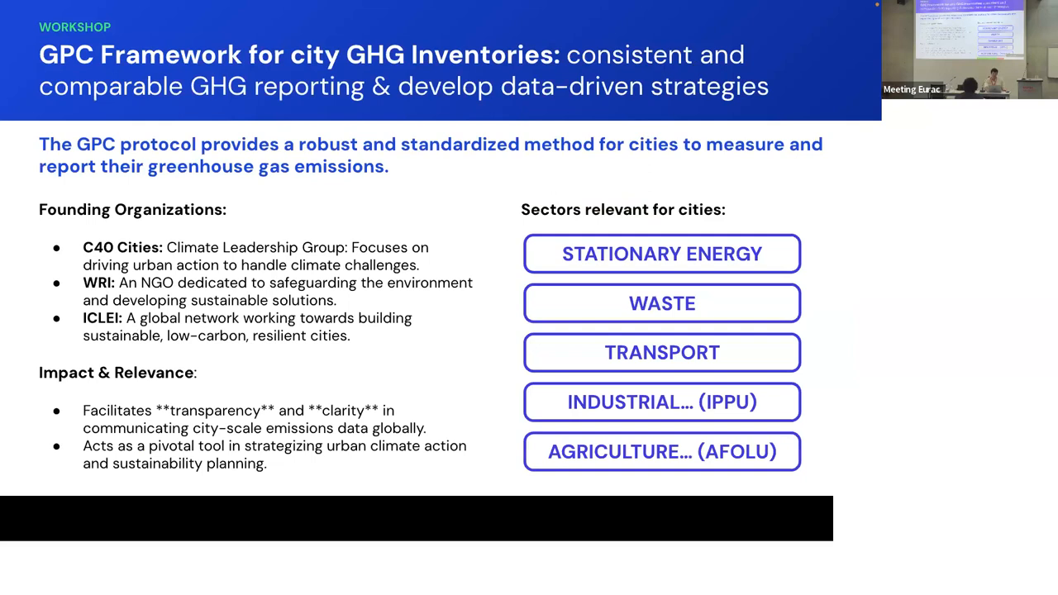
mouse_move(881, 378)
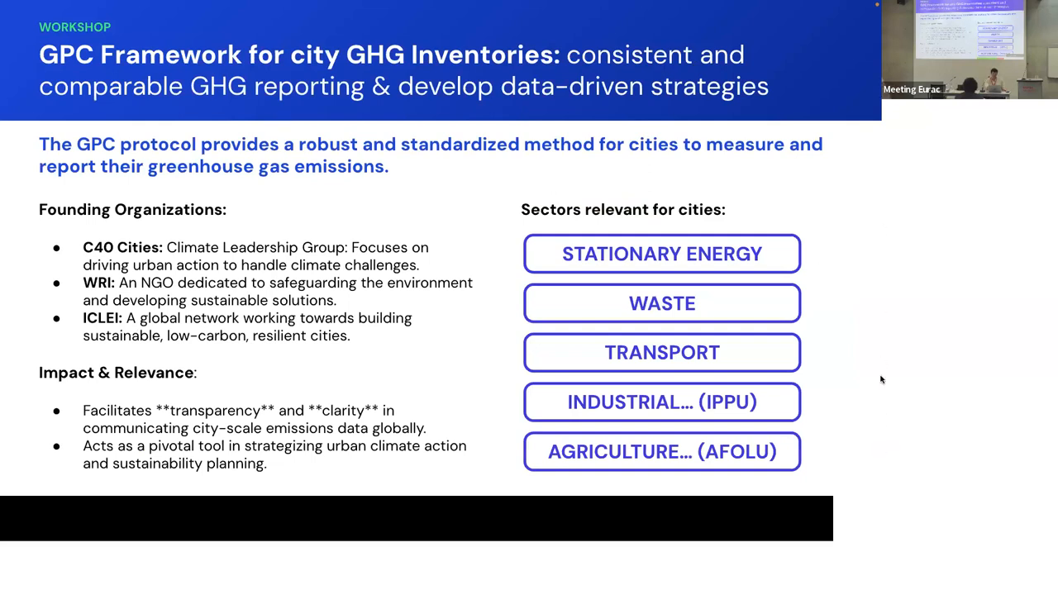
mouse_move(807, 443)
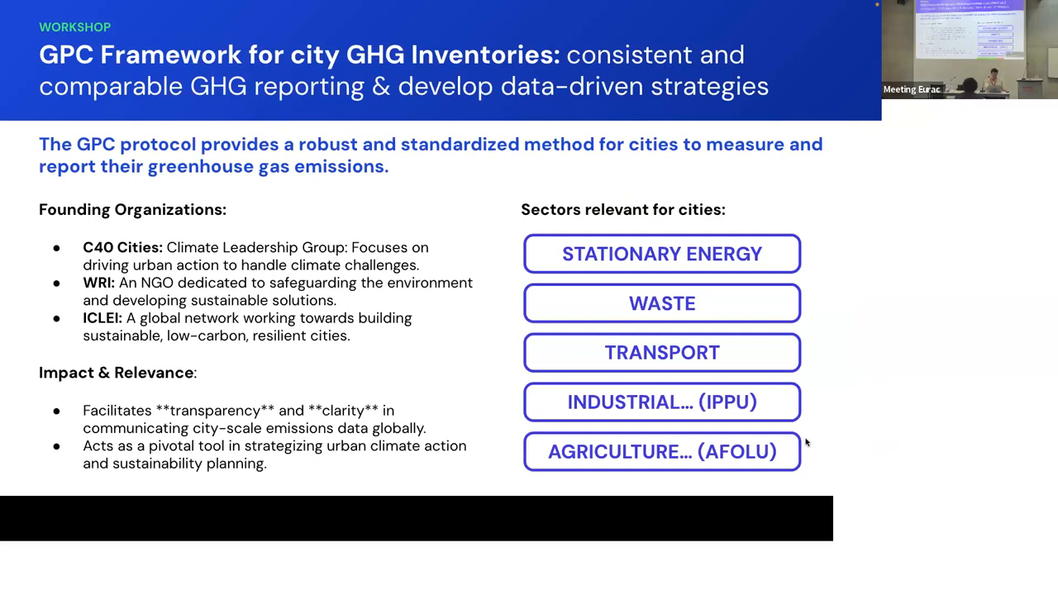
mouse_move(847, 490)
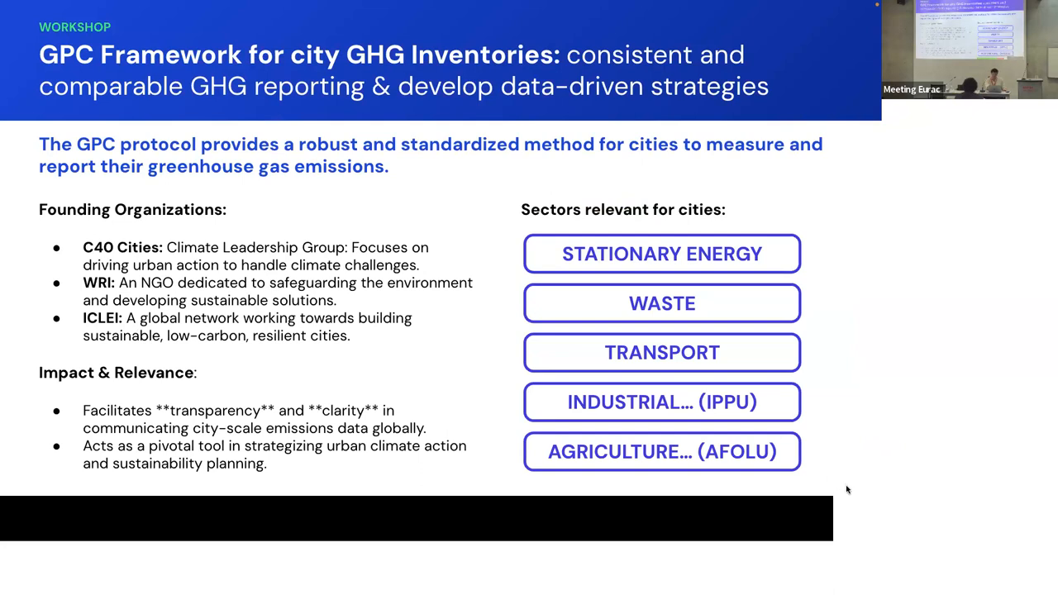
mouse_move(814, 258)
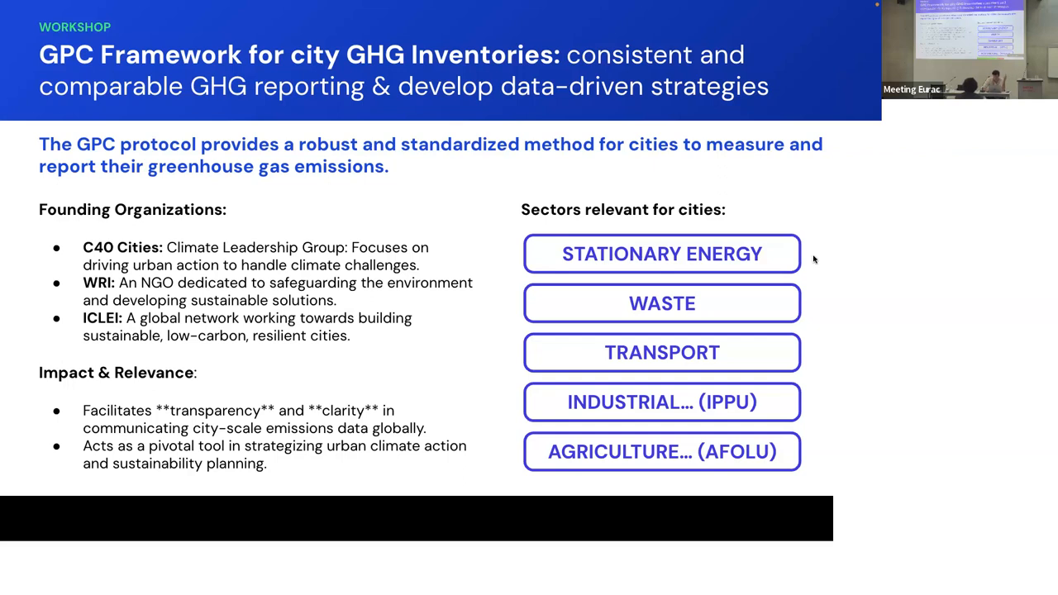
mouse_move(751, 329)
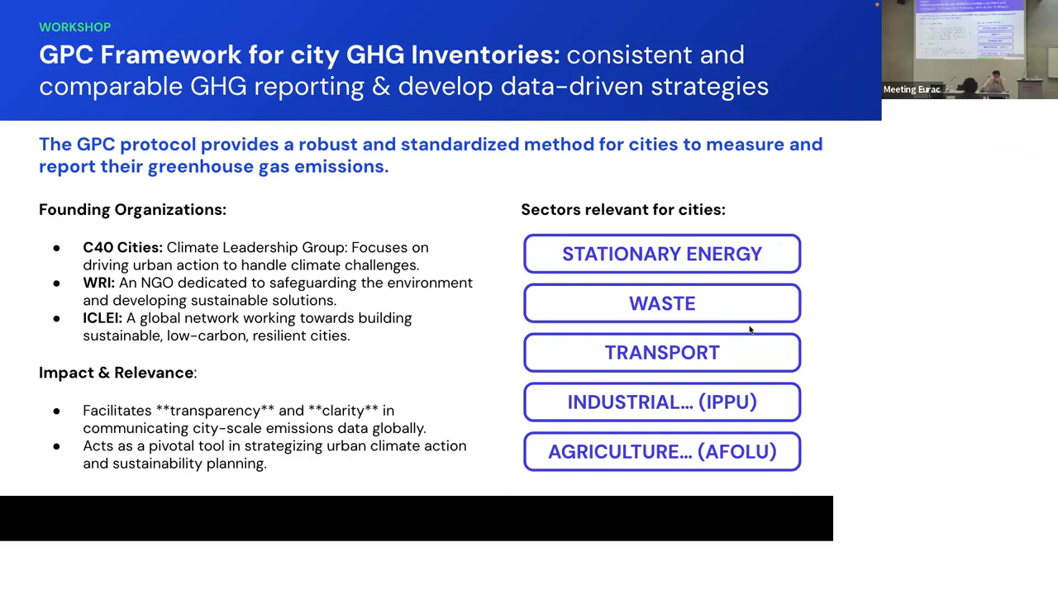
mouse_move(761, 298)
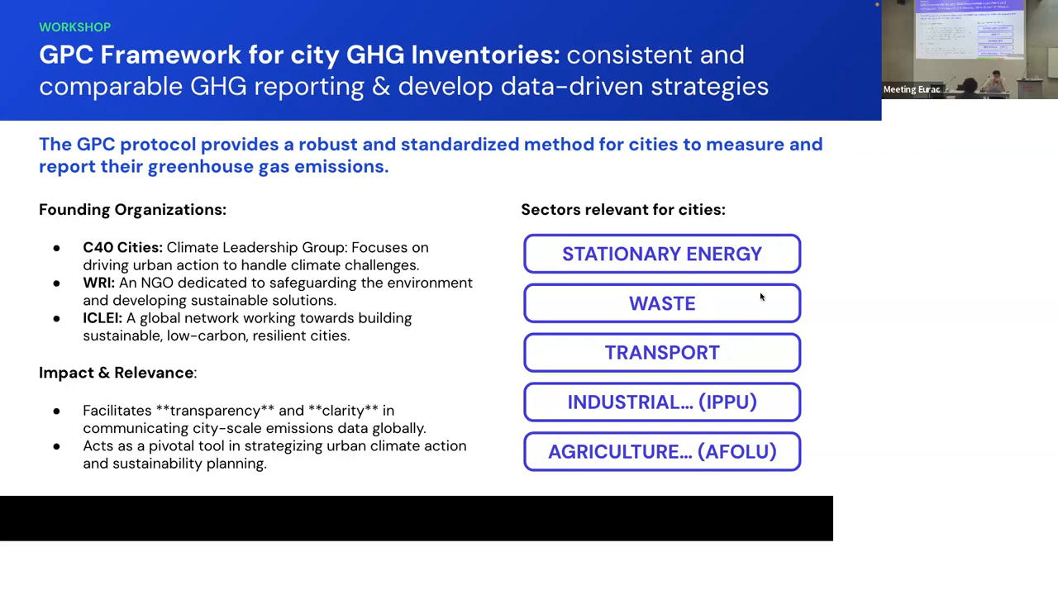
mouse_move(734, 351)
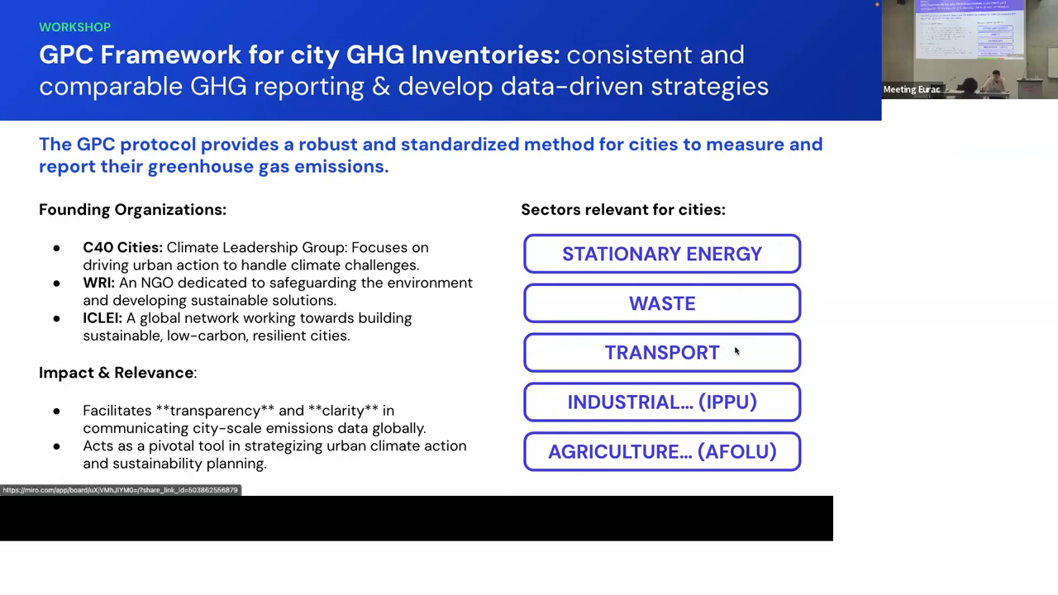
mouse_move(760, 406)
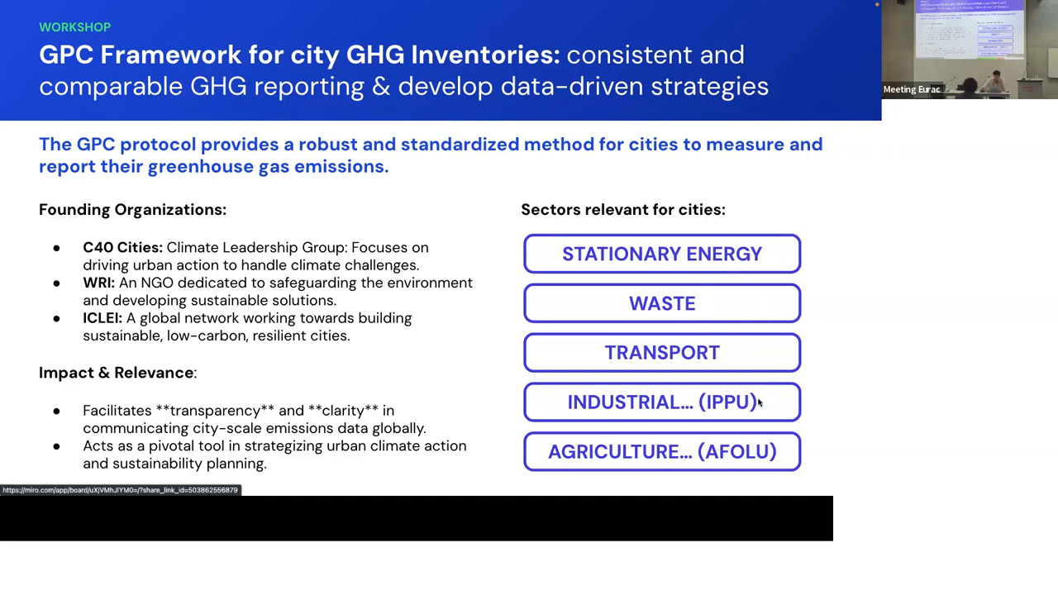
mouse_move(767, 400)
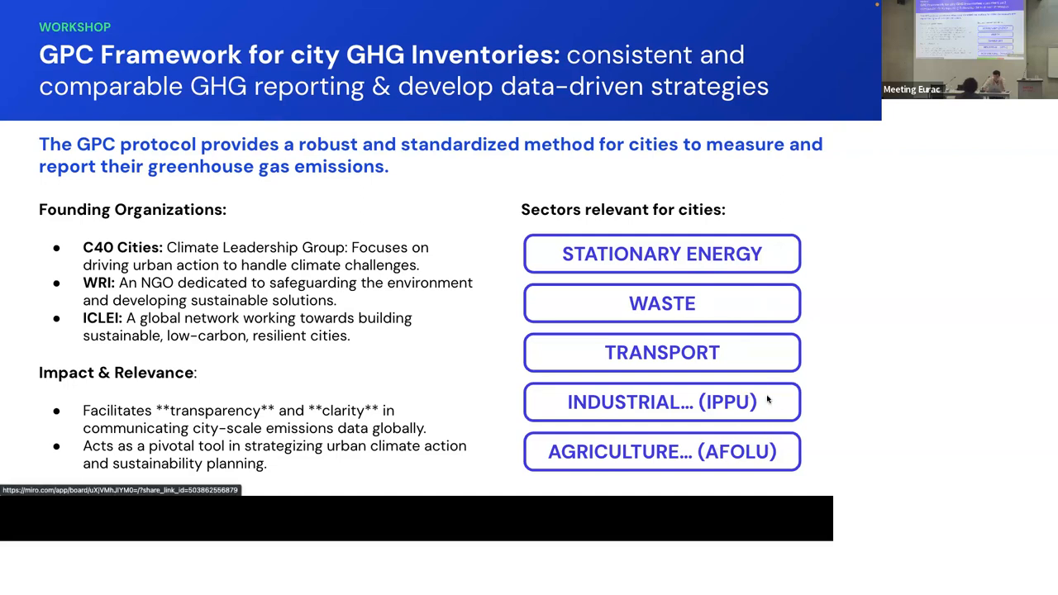
mouse_move(785, 372)
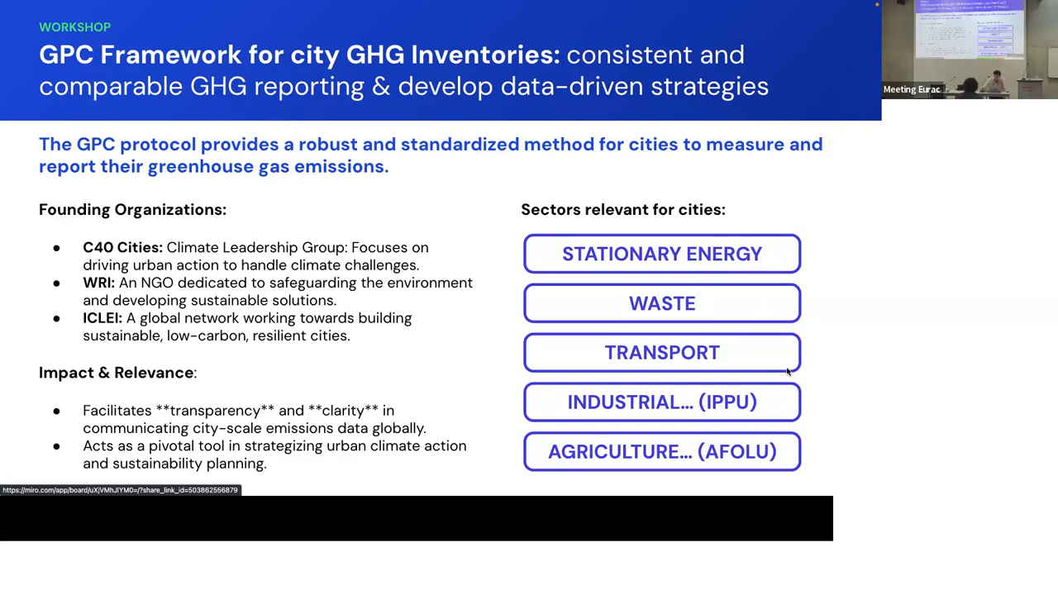
mouse_move(805, 291)
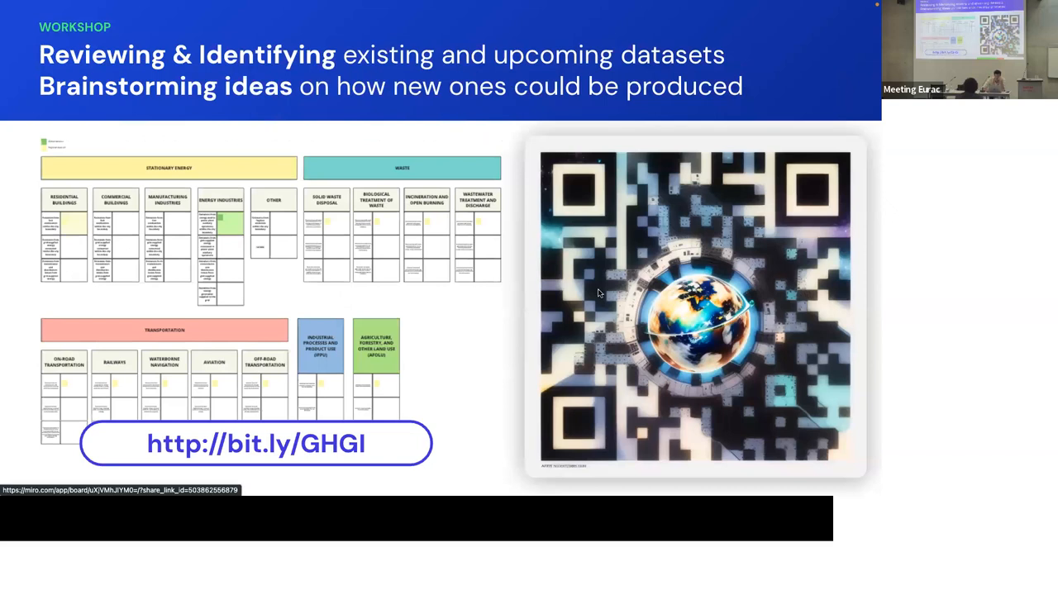
mouse_move(473, 403)
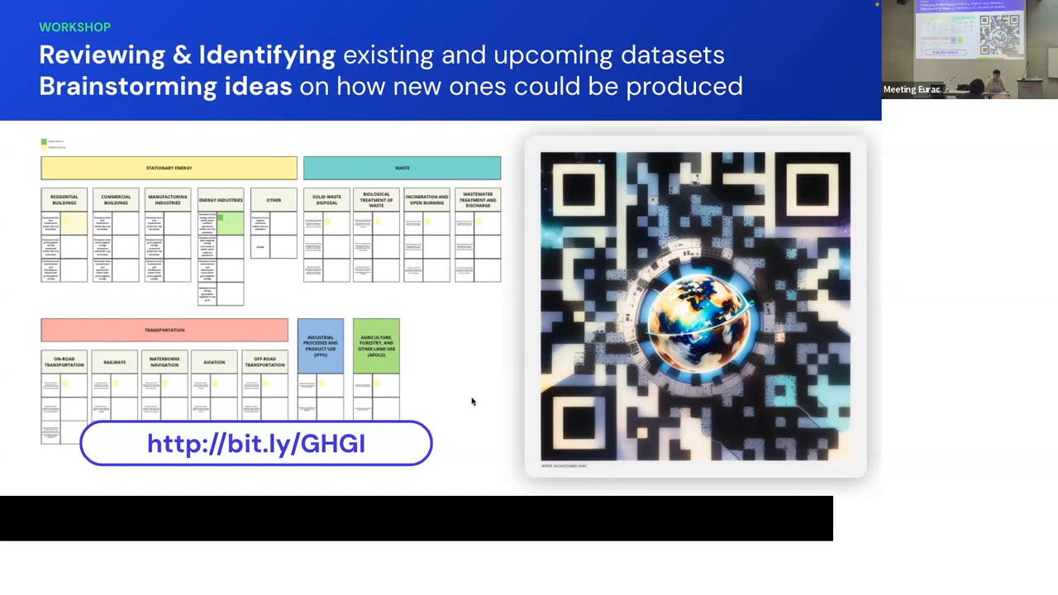
mouse_move(477, 364)
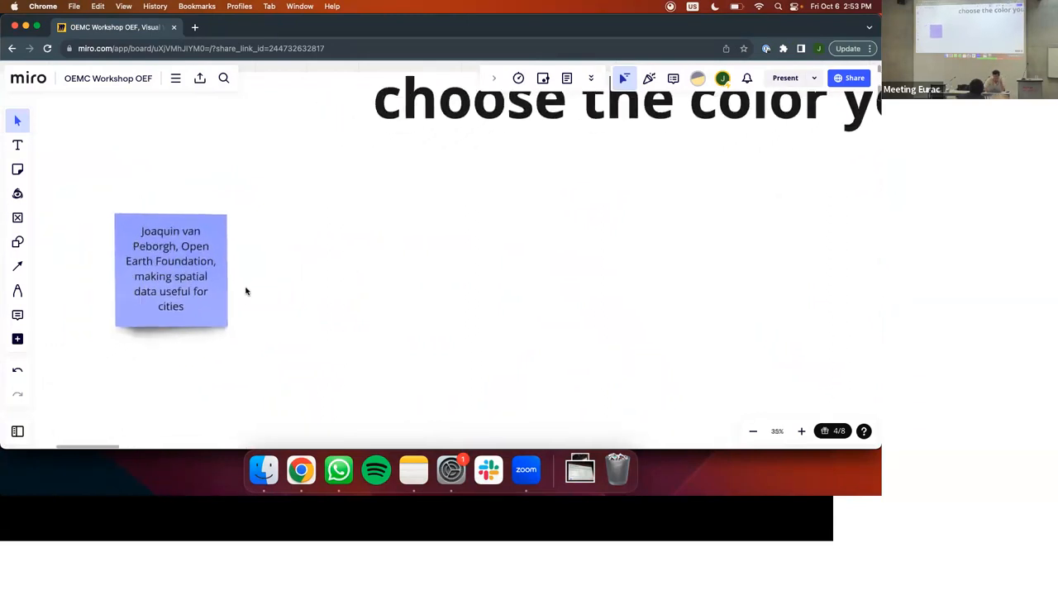
Step: Return from Miro to the OEMC_OpenClimate_Workshop deck at the Solid Waste Methodology slide
click(800, 430)
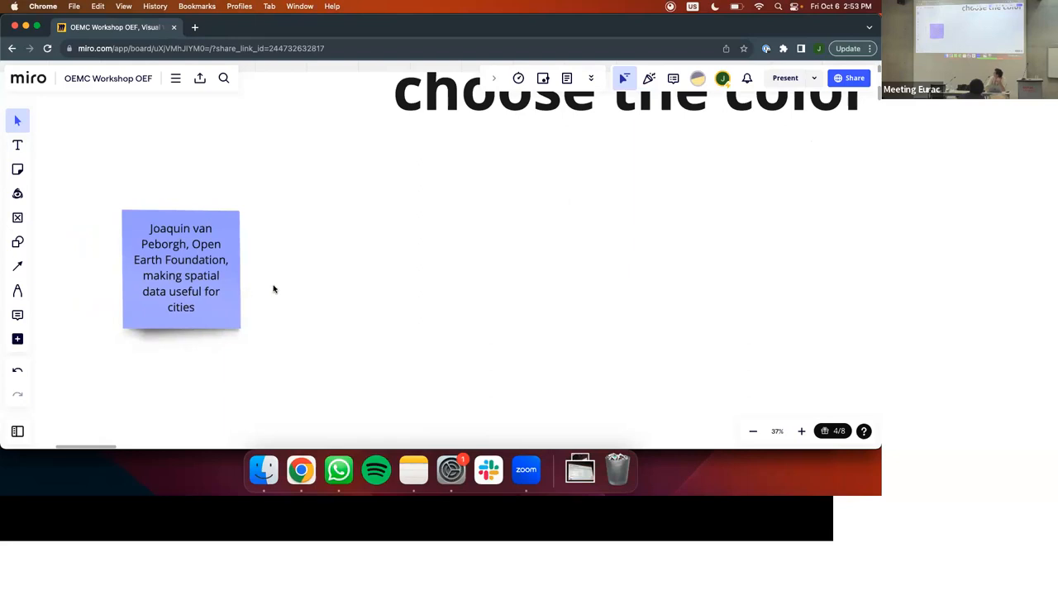
scroll(down, 3)
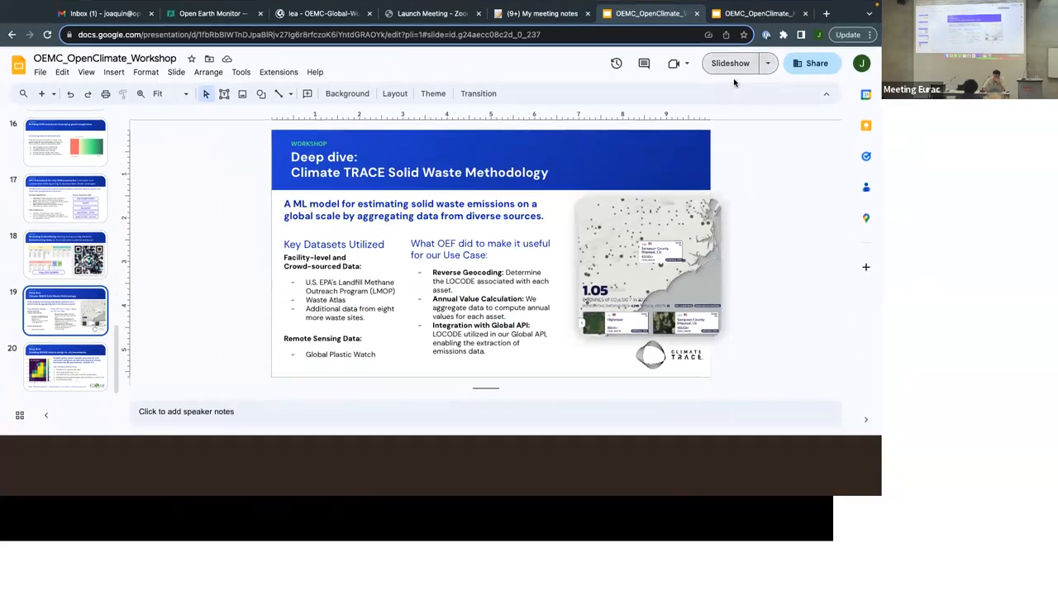
Step: Open climatetrace.org/map in a new Chrome tab showing the world emissions map
click(730, 63)
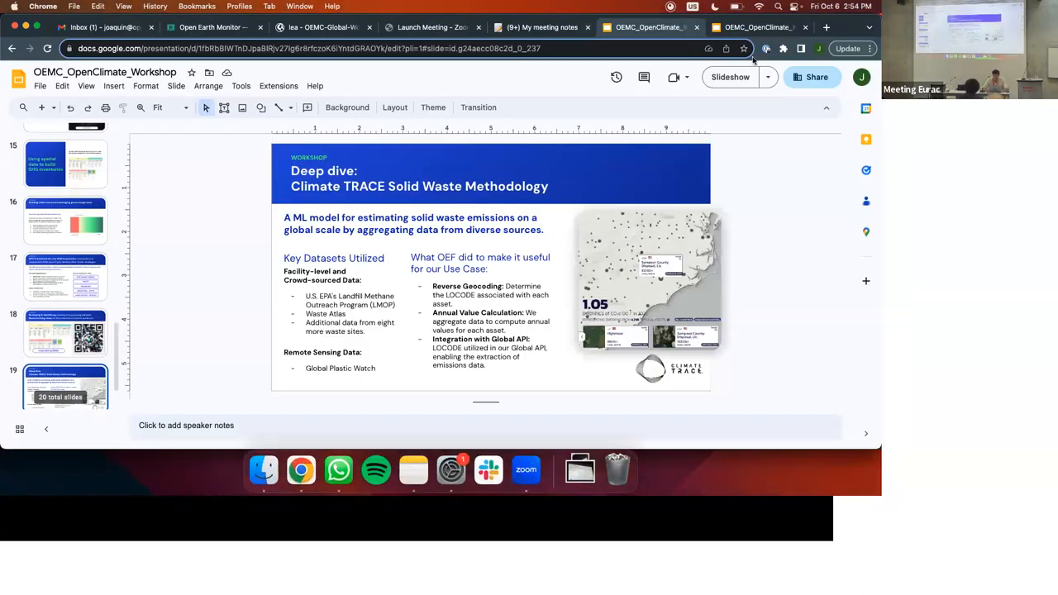
click(827, 27)
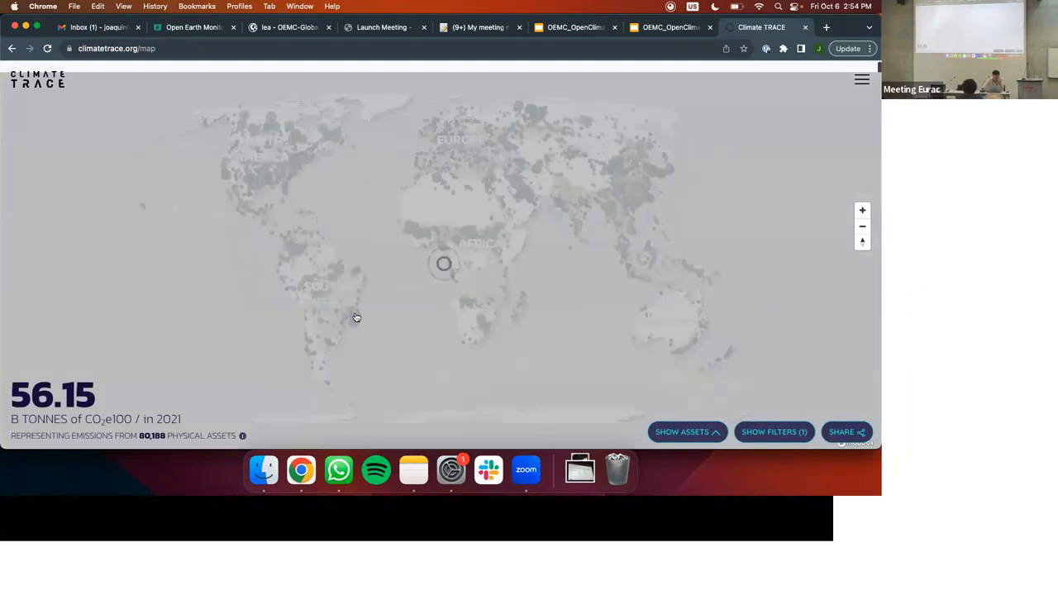
Step: Explore the emissions map and sector filters, pan toward the Caribbean, then open the Country Inventory page
click(681, 431)
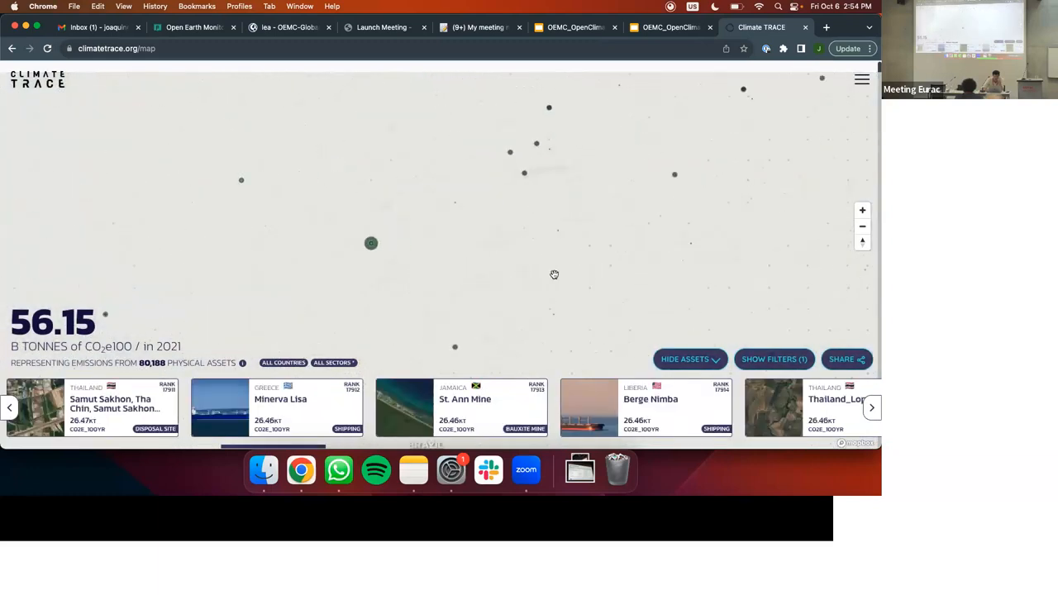
click(774, 359)
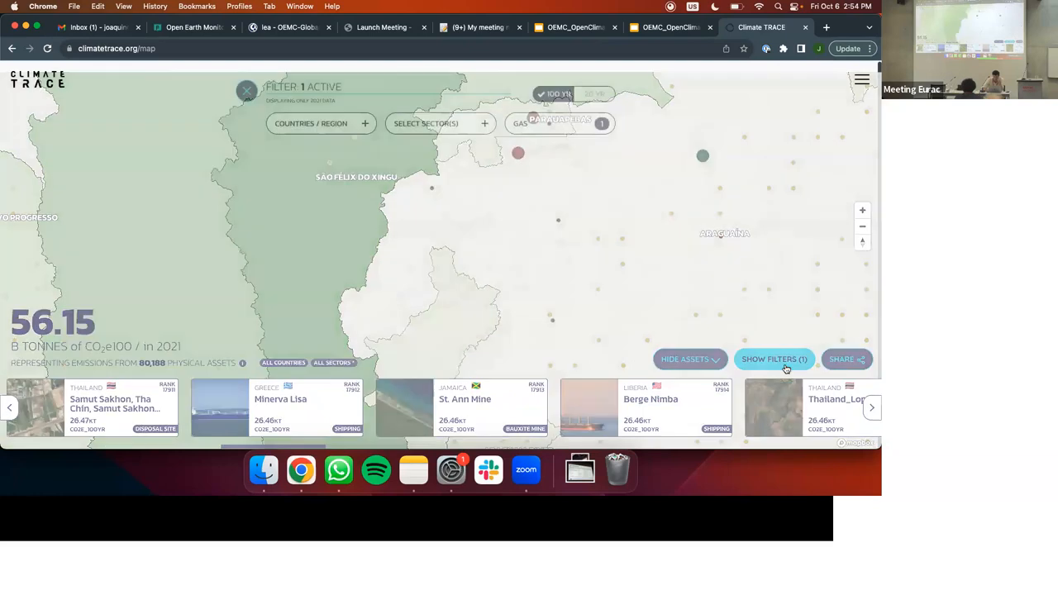
click(426, 122)
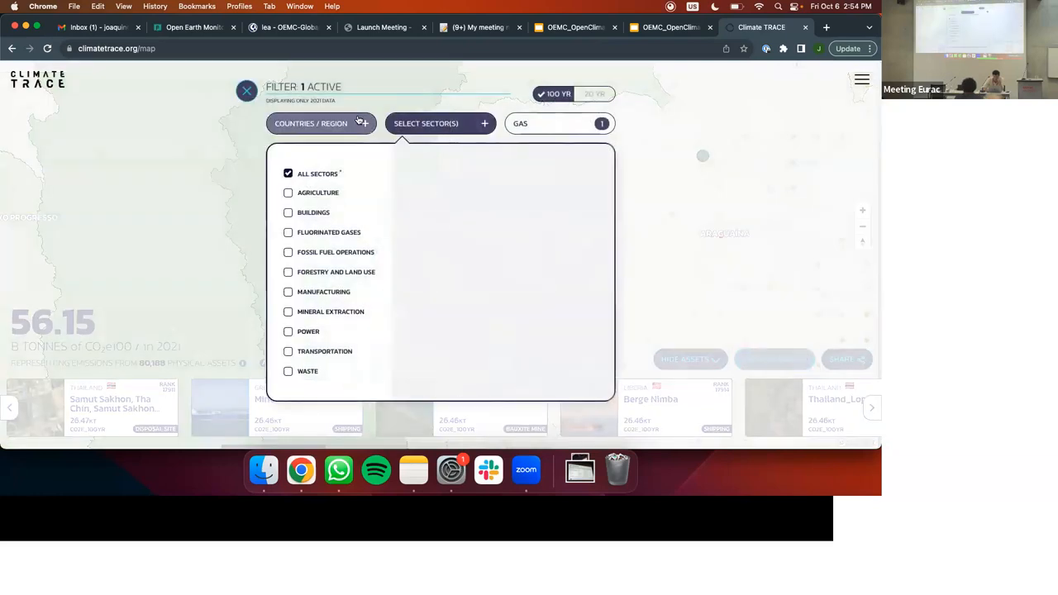
click(247, 89)
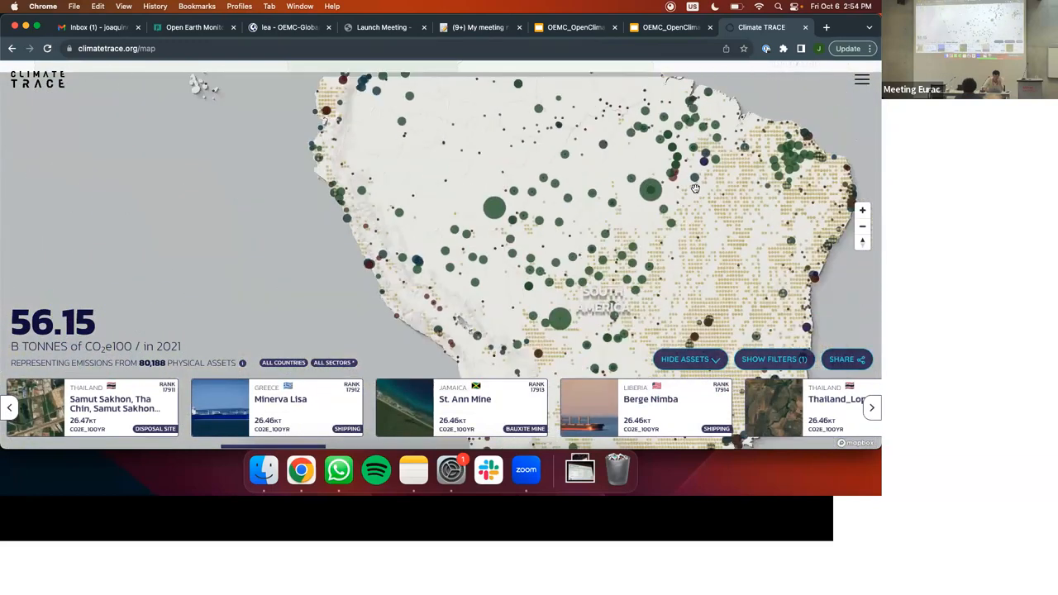
drag(695, 189, 509, 301)
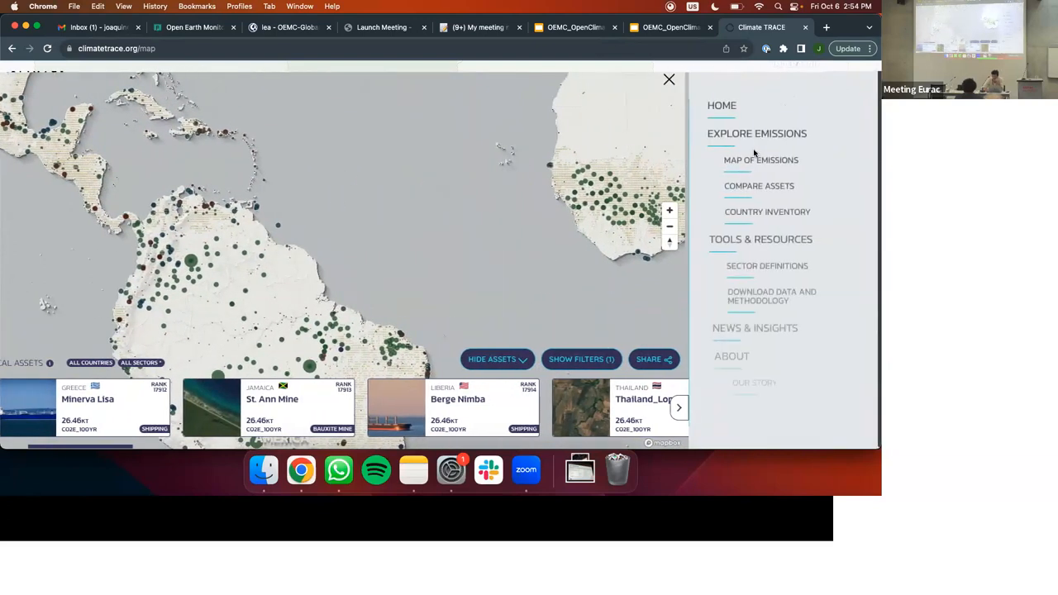
click(767, 212)
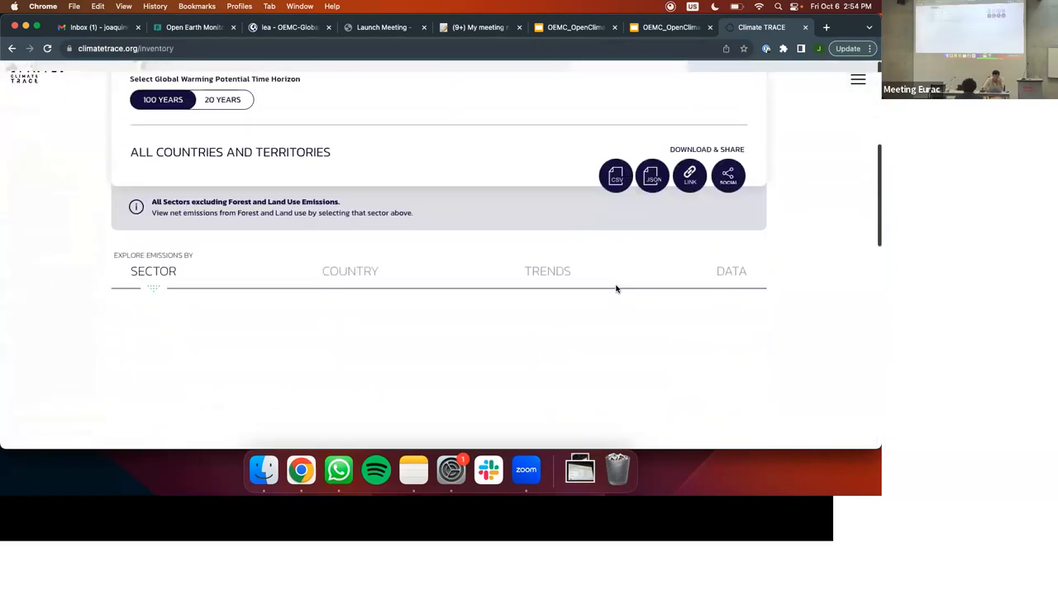
Step: Present the workshop deck full screen from slide 19 and advance to the EDGAR gridding deep dive
click(575, 26)
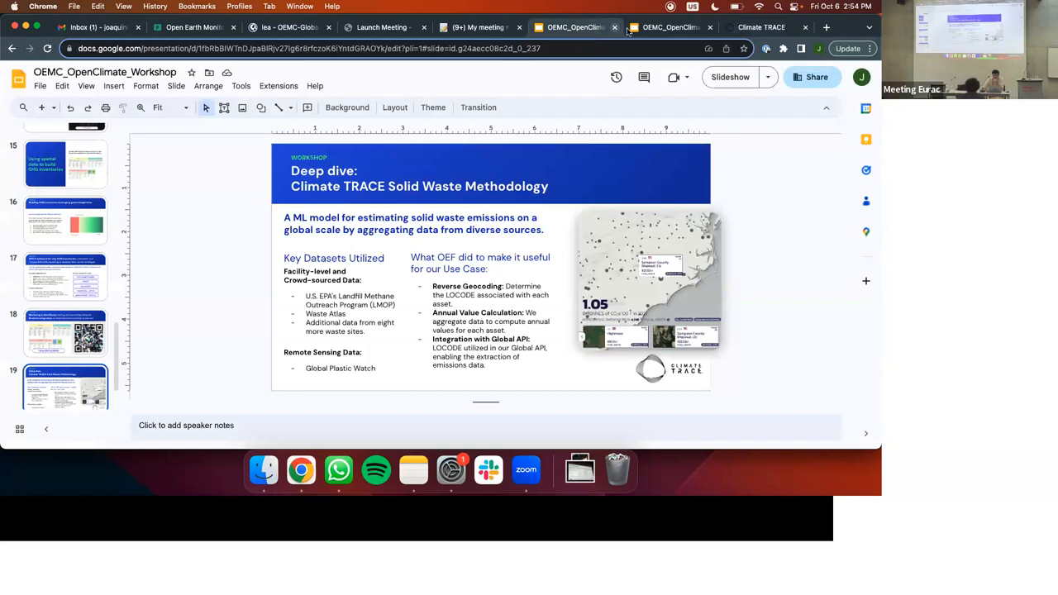
click(730, 78)
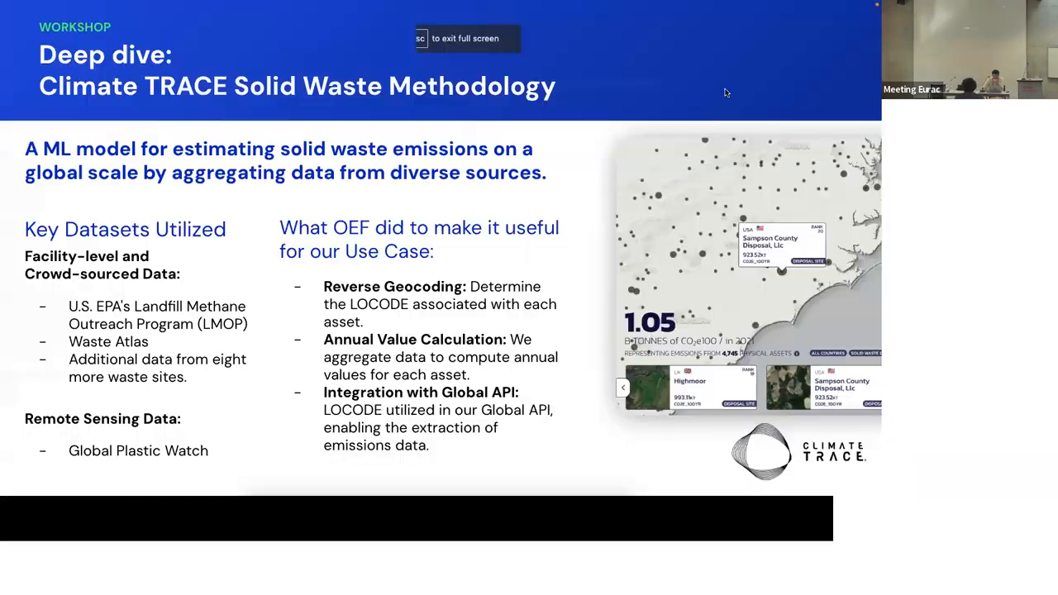
mouse_move(608, 195)
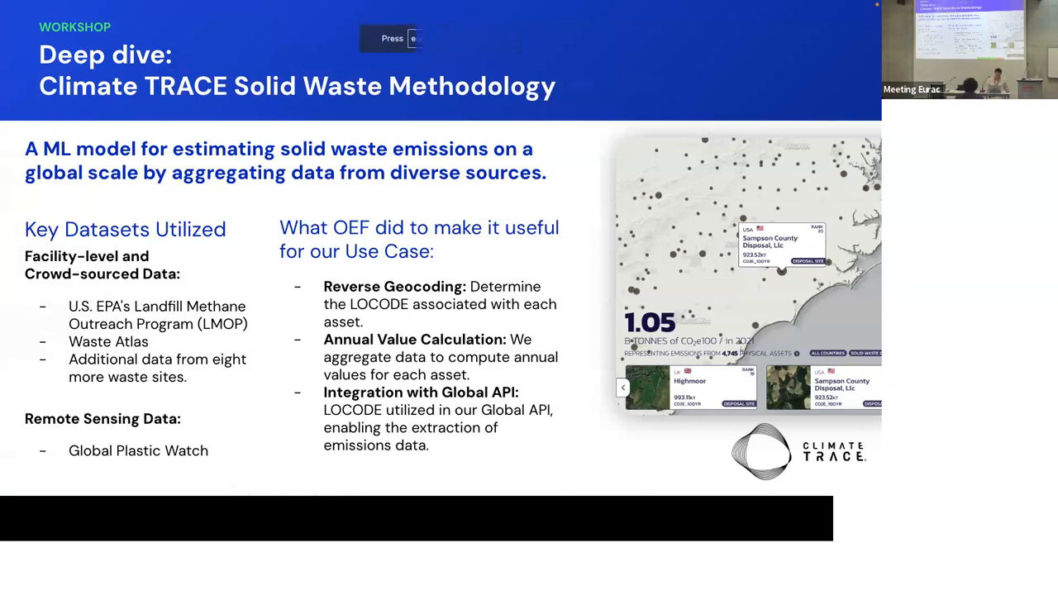
key(right)
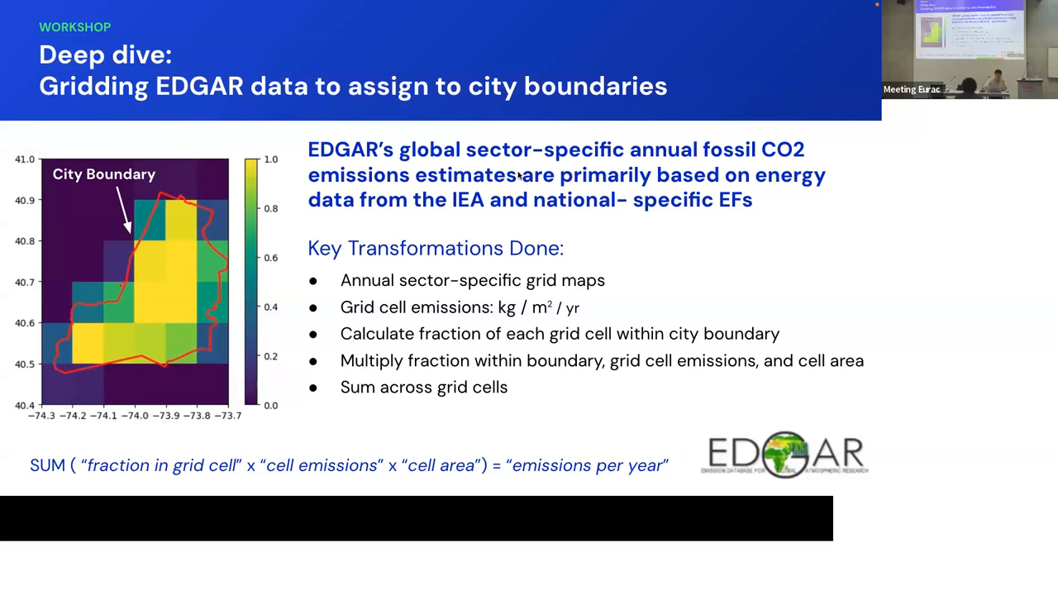
mouse_move(165, 279)
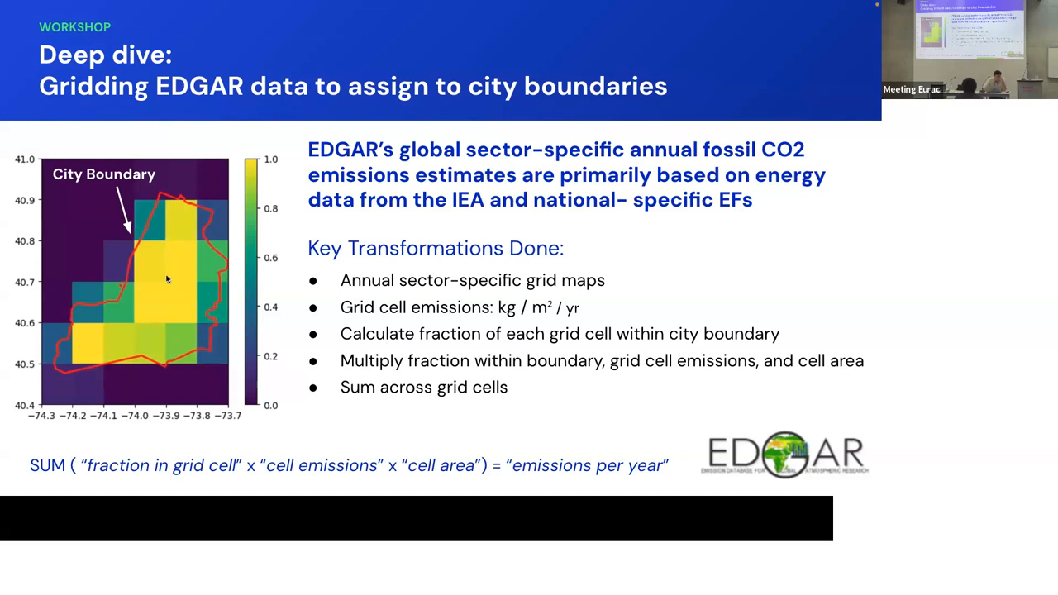
mouse_move(131, 247)
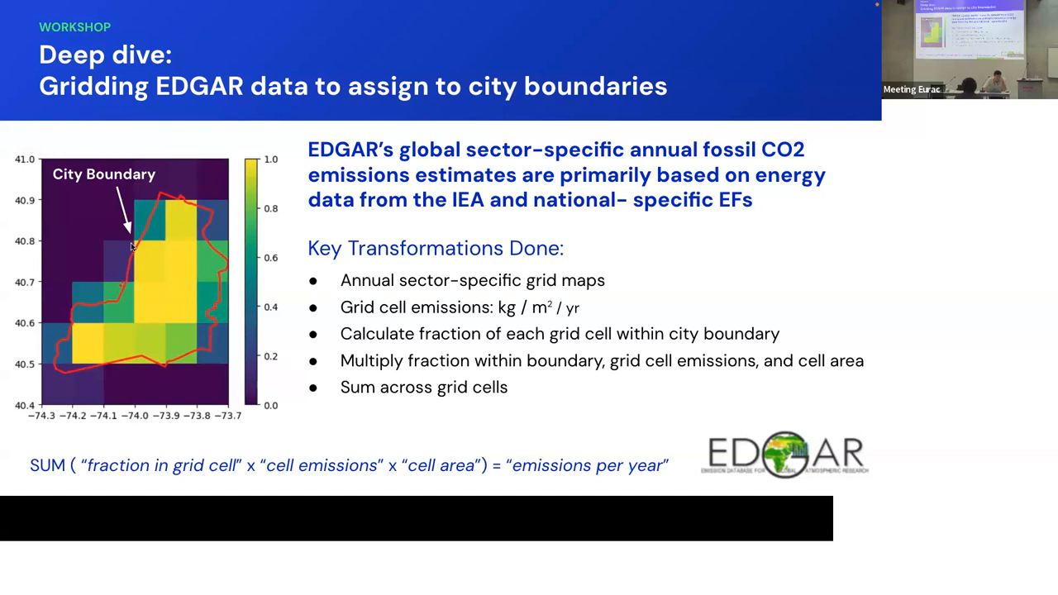
mouse_move(160, 205)
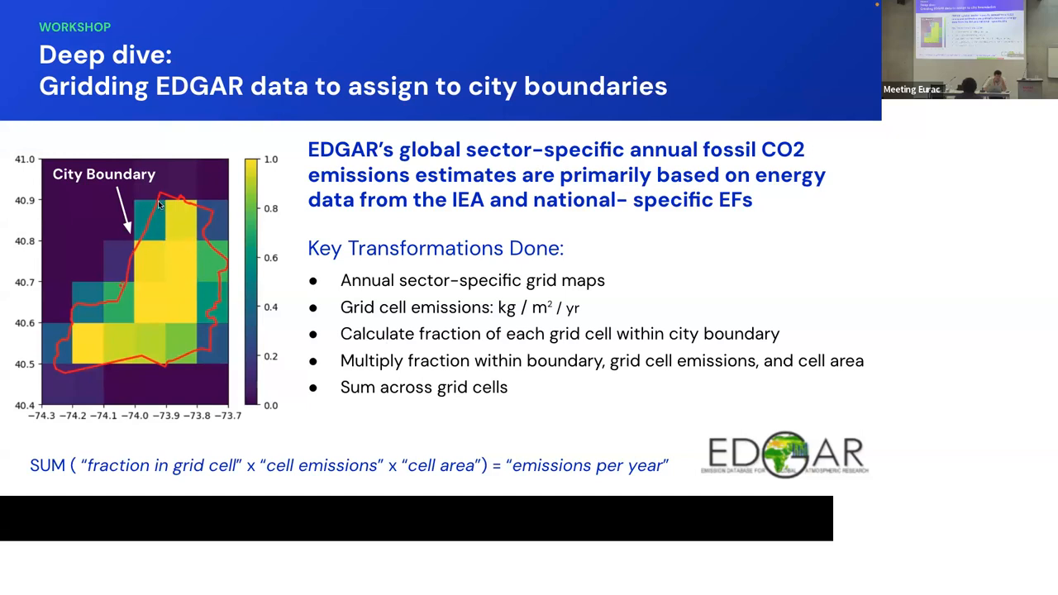
mouse_move(189, 261)
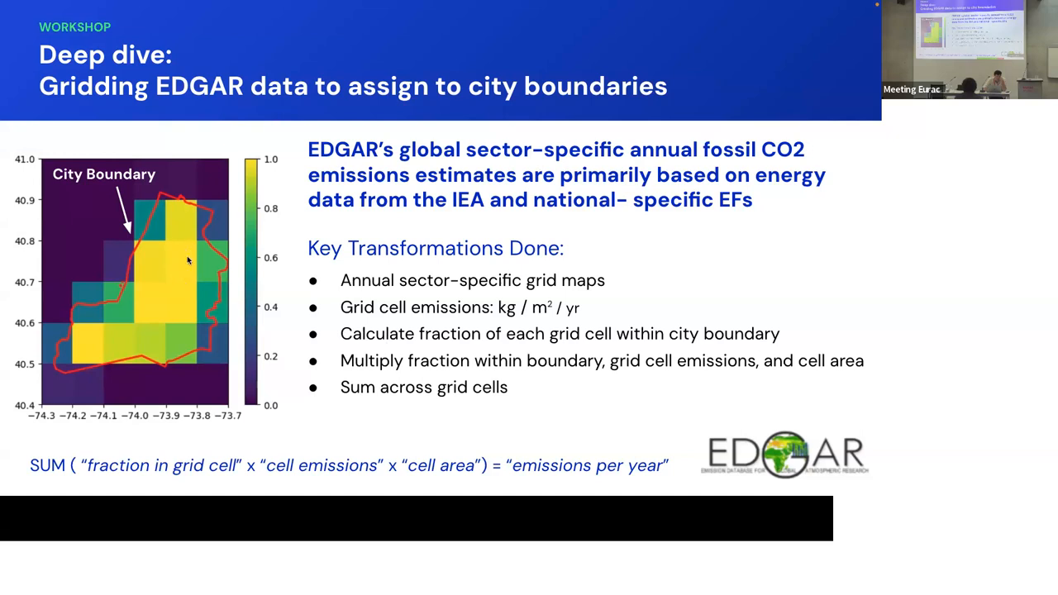
mouse_move(192, 248)
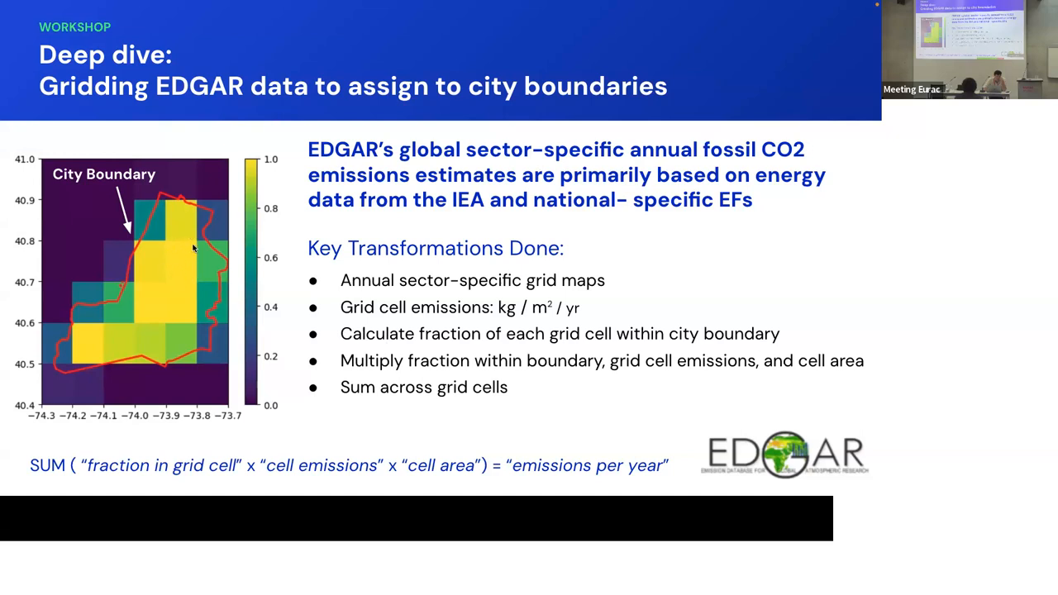
mouse_move(159, 365)
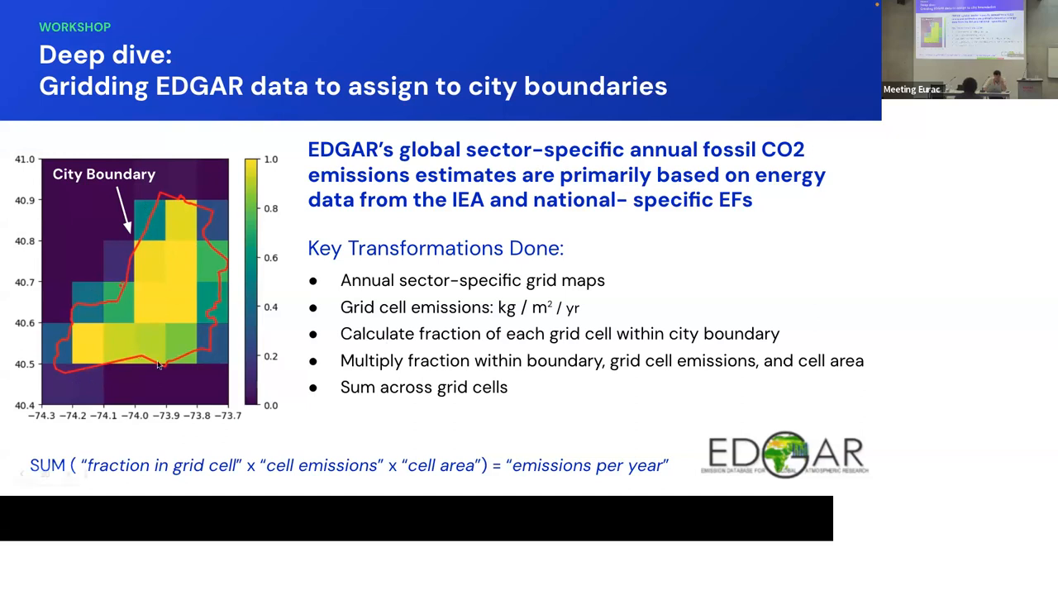
mouse_move(73, 324)
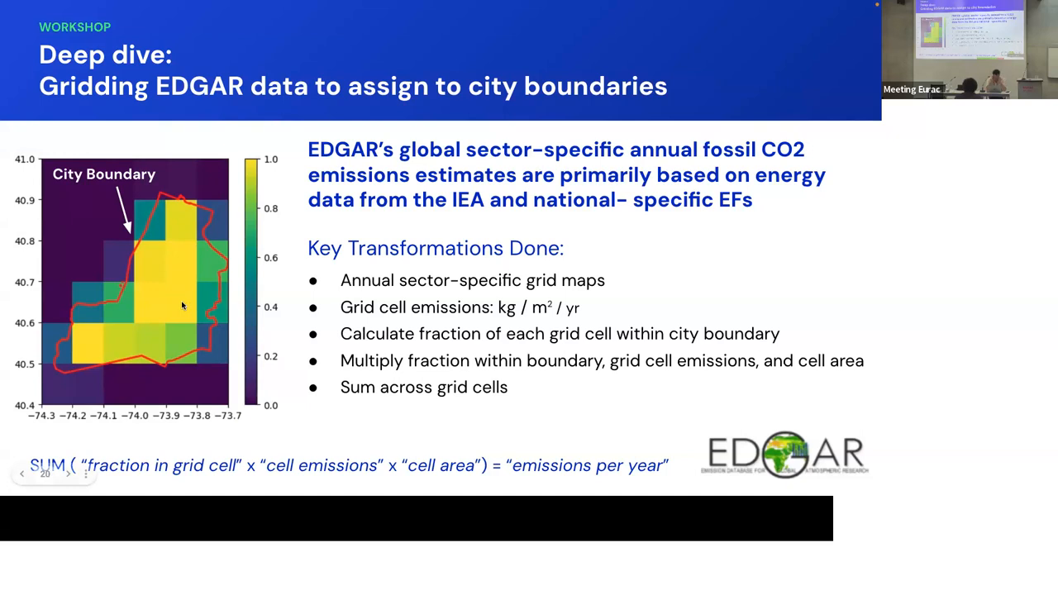
mouse_move(291, 306)
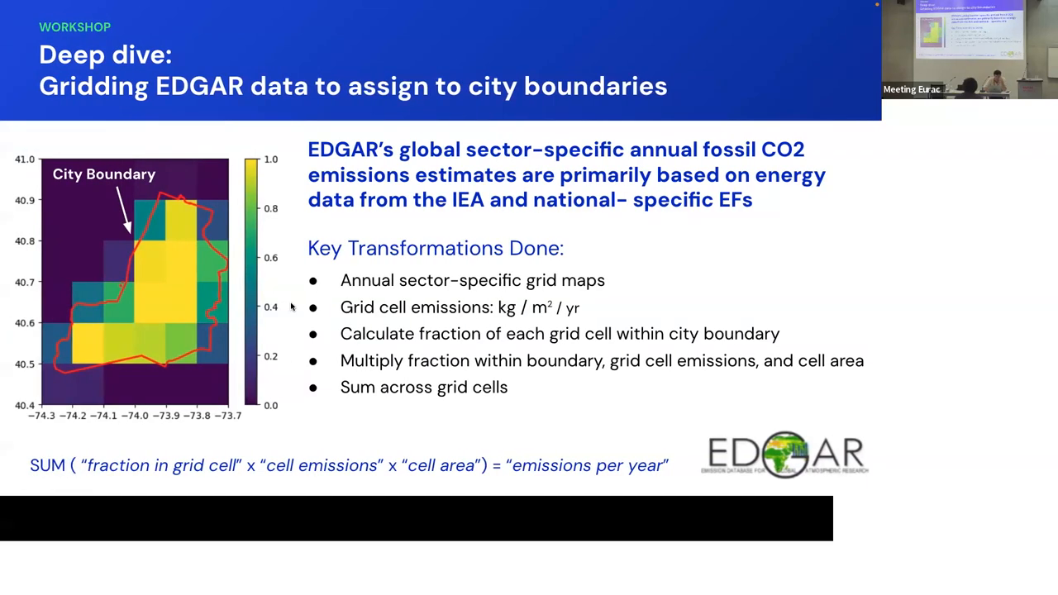
mouse_move(67, 364)
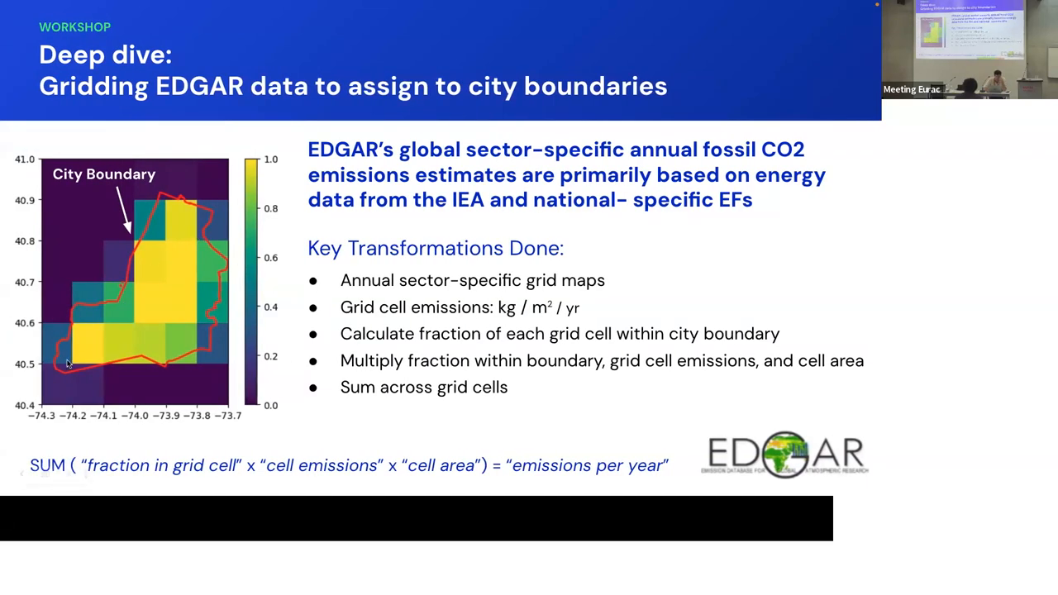
mouse_move(201, 347)
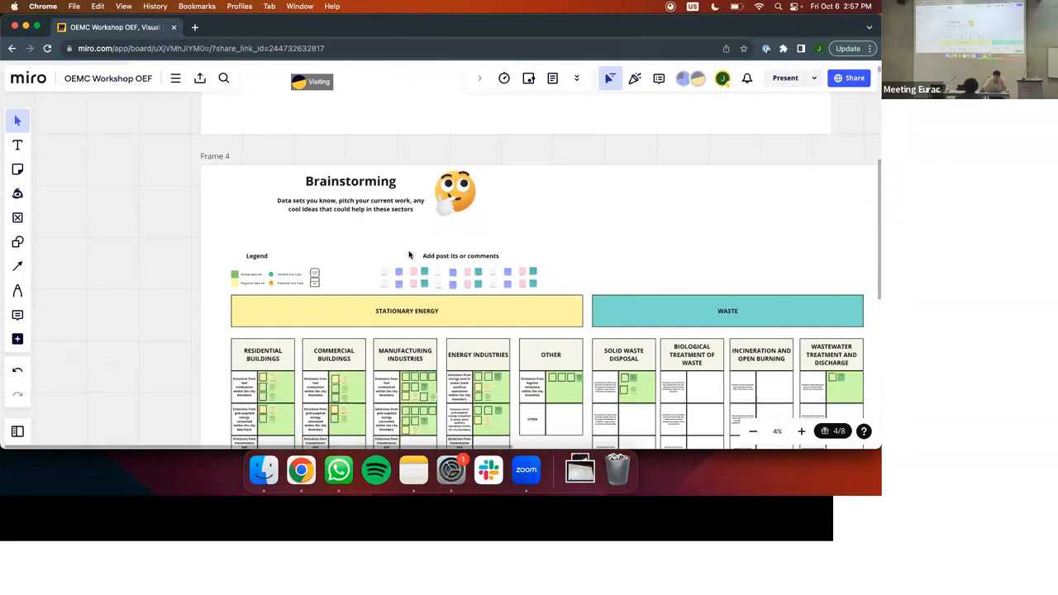
Step: Pan the canvas right past Stationary Energy and Waste to the AFOLU and Other Useful Datasets frames
scroll(down, 3)
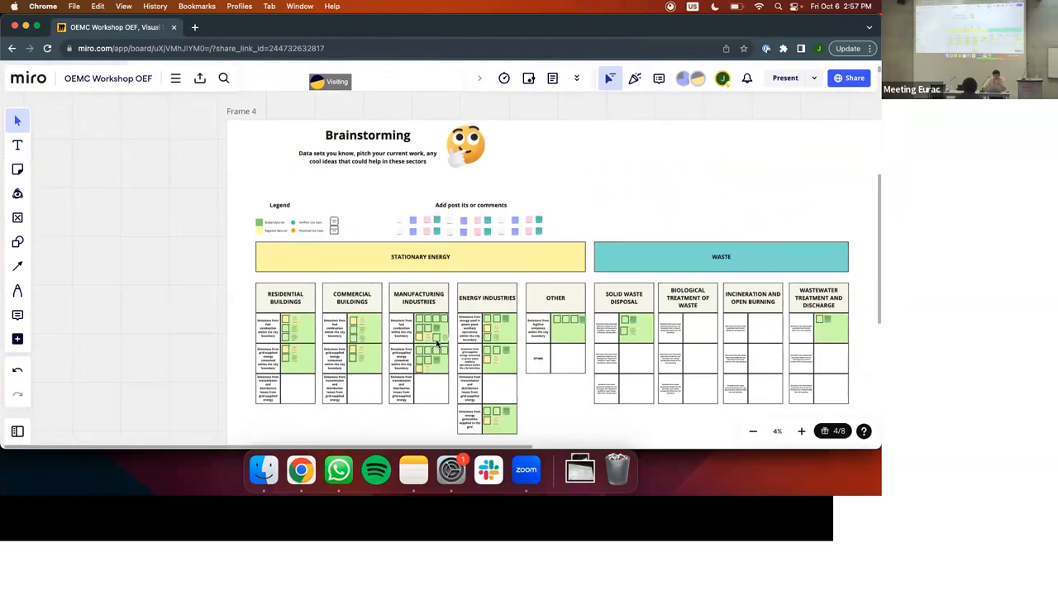
scroll(down, 3)
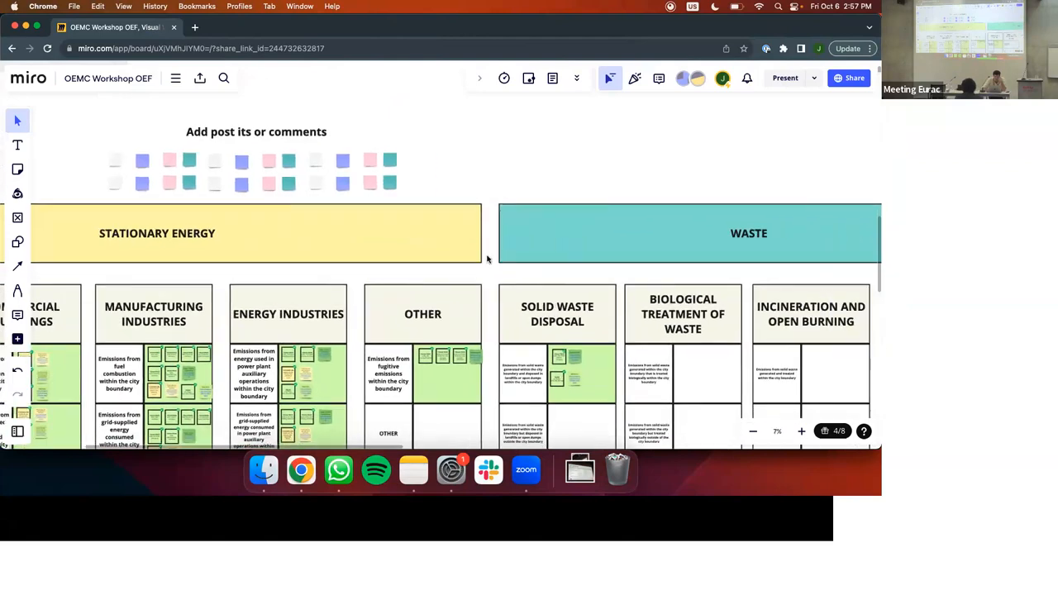
scroll(down, 3)
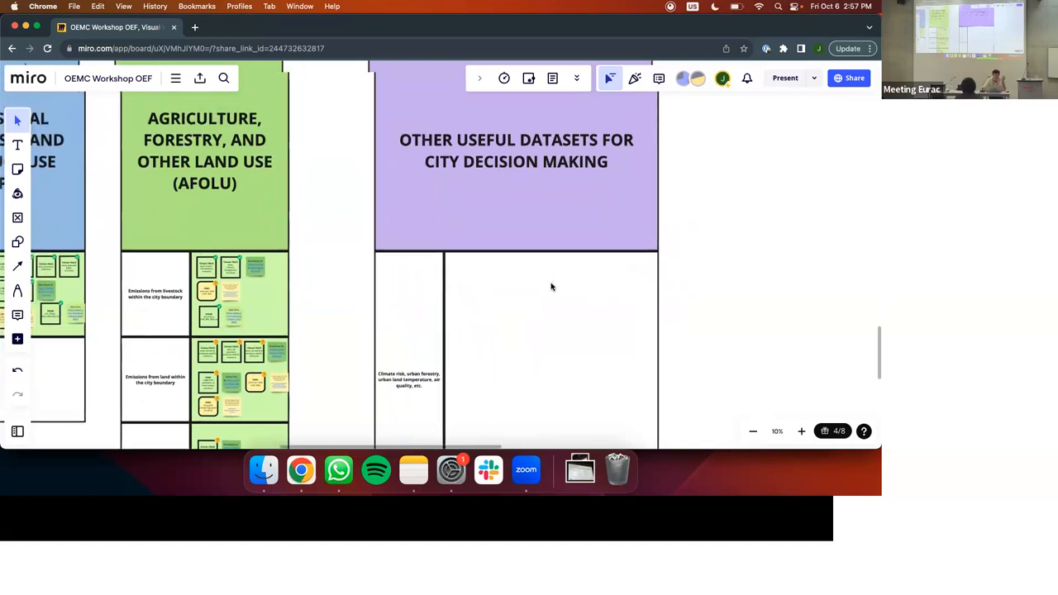
Step: Pan back to the board's start and zoom on the legend above the Stationary Energy header
scroll(down, 3)
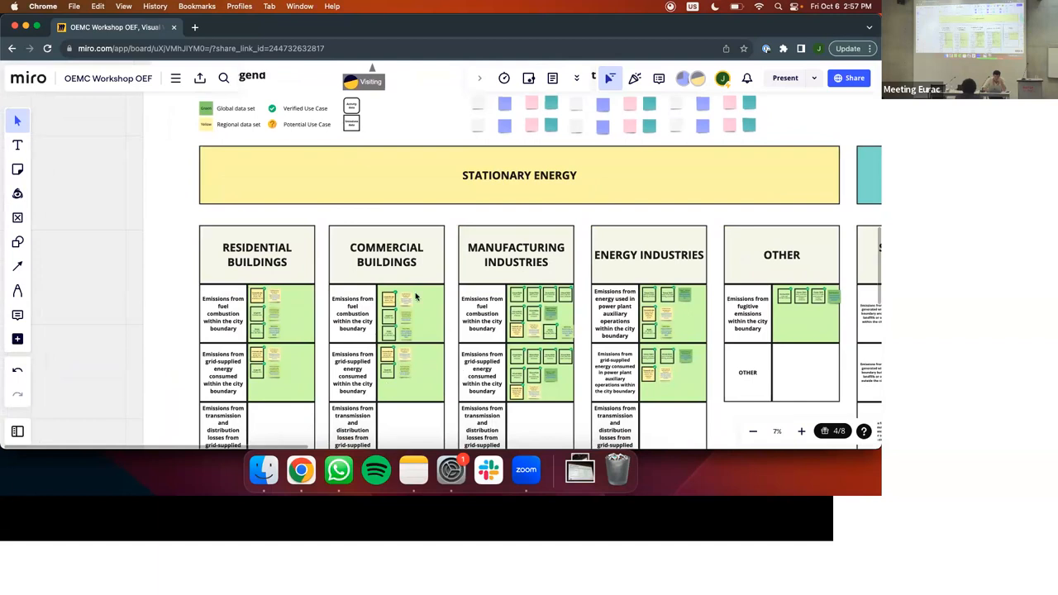
scroll(down, 3)
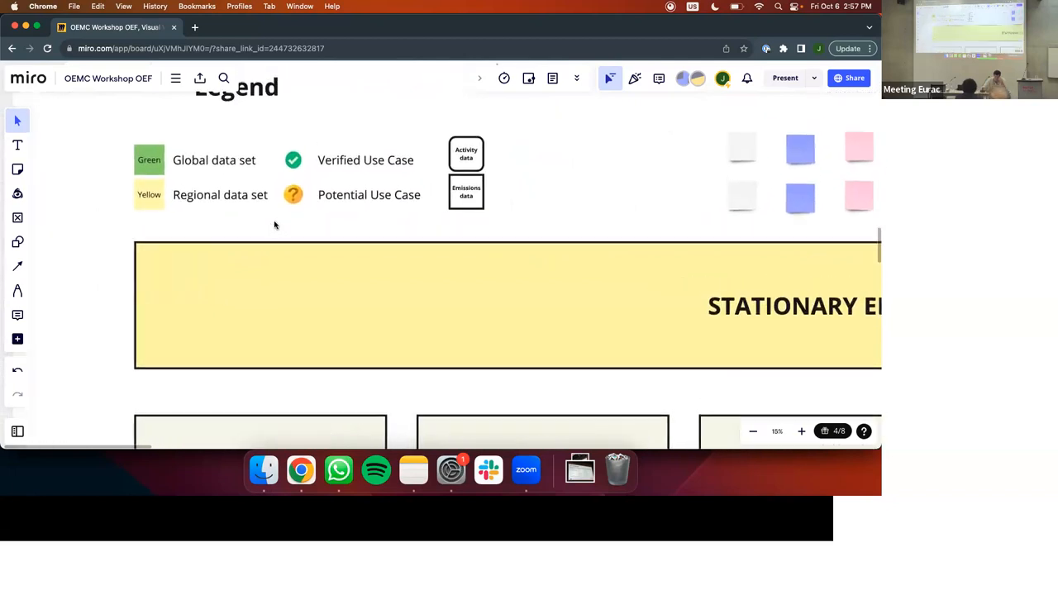
Step: Scroll from the legend's Activity and Emissions data boxes out to the Stationary Energy columns
scroll(down, 3)
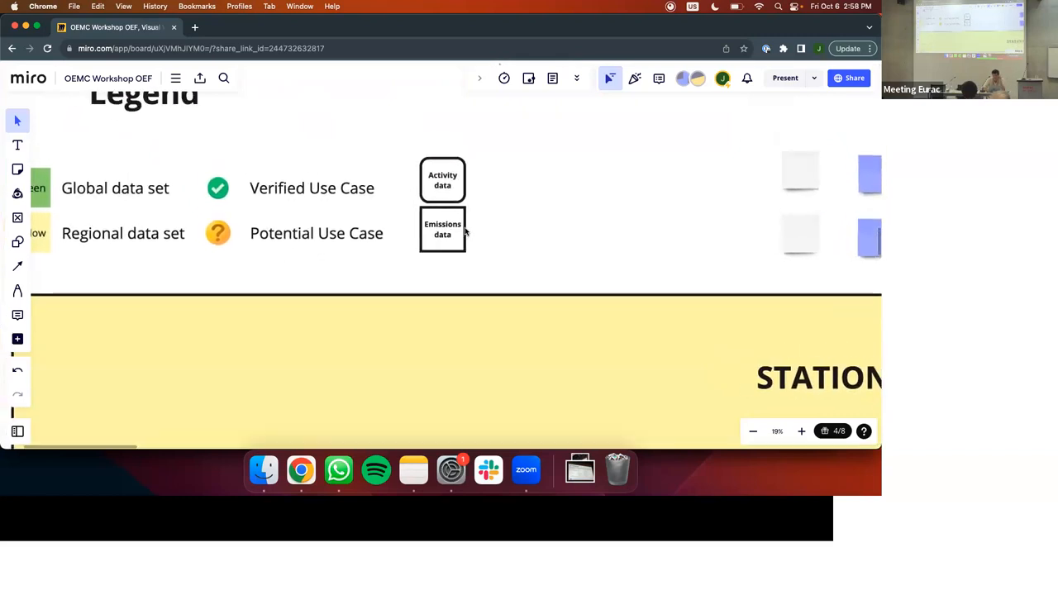
mouse_move(529, 246)
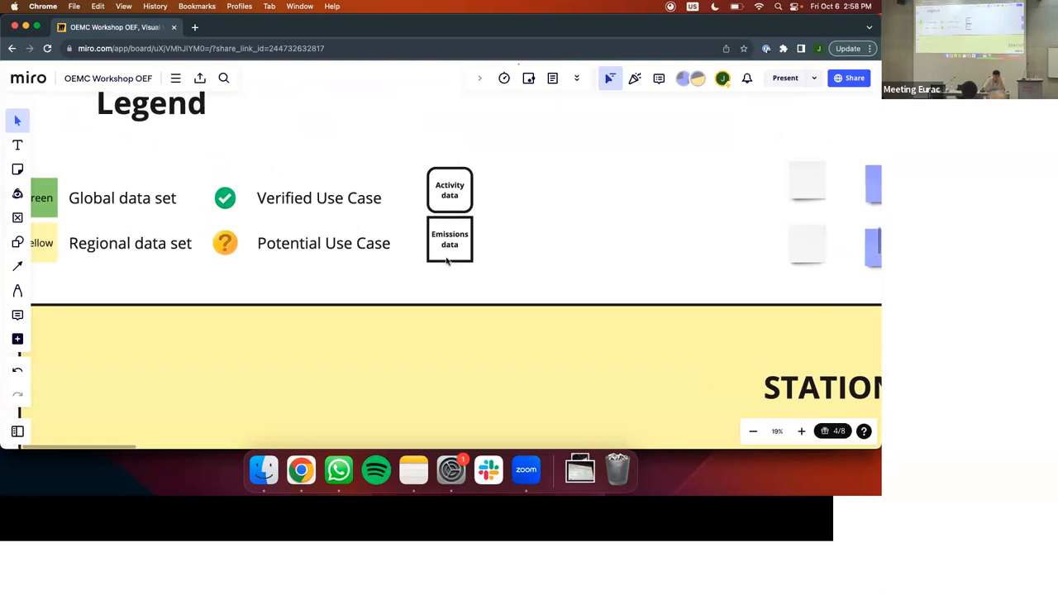
mouse_move(469, 205)
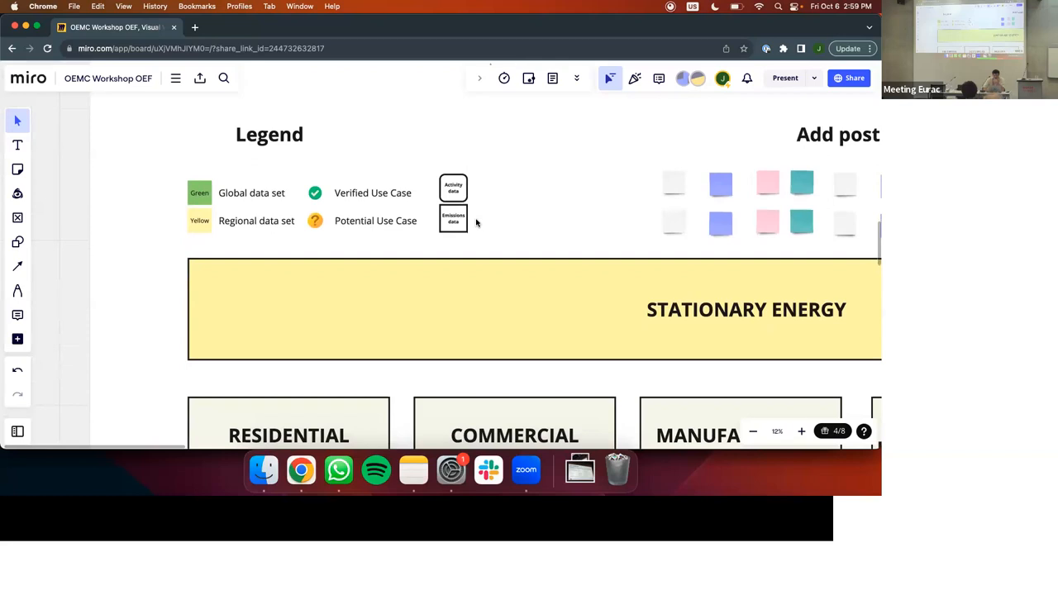
scroll(down, 3)
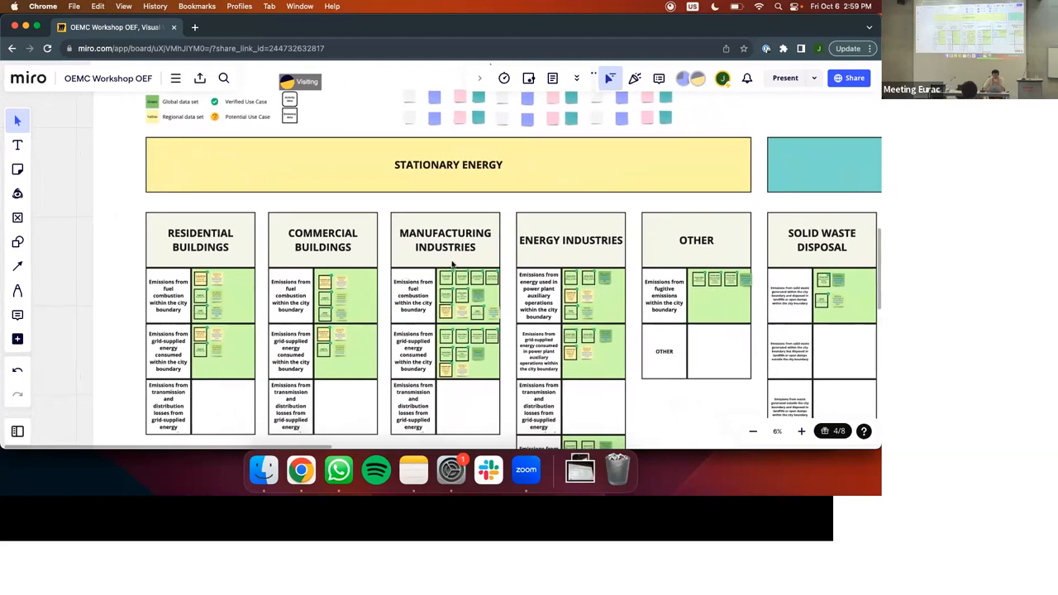
Step: Scroll into the Residential Buildings fuel-combustion cell listing Crosswalk Labs, Google EIE and EDGAR
scroll(right, 3)
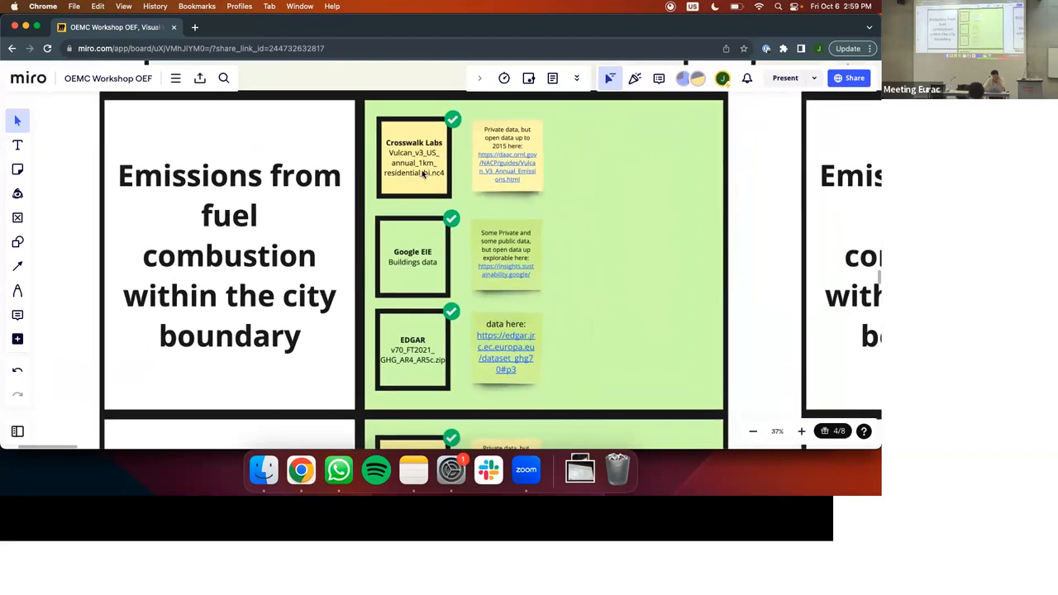
mouse_move(506, 164)
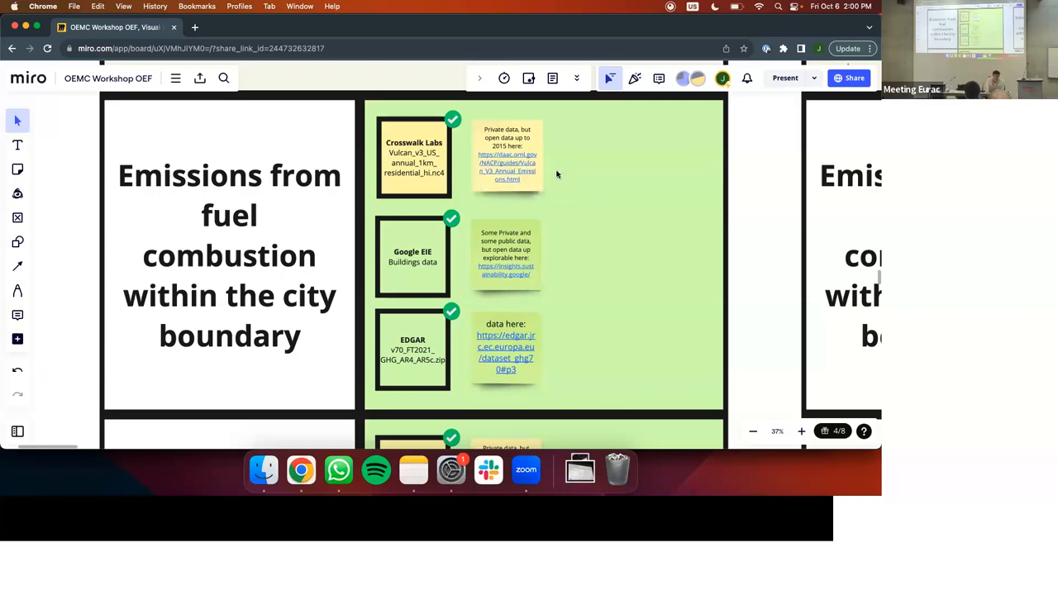
mouse_move(251, 69)
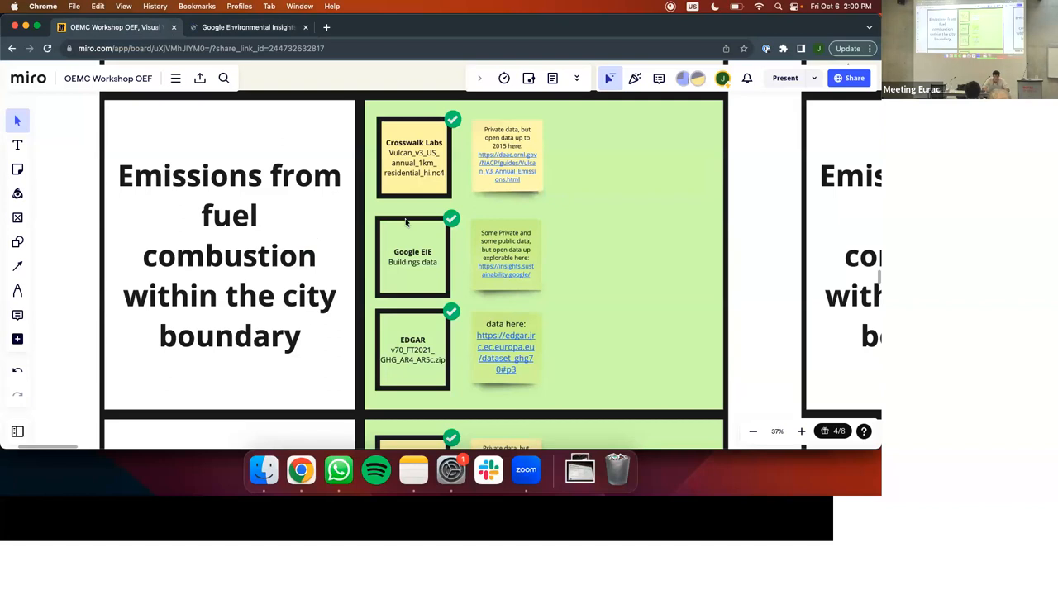
scroll(down, 3)
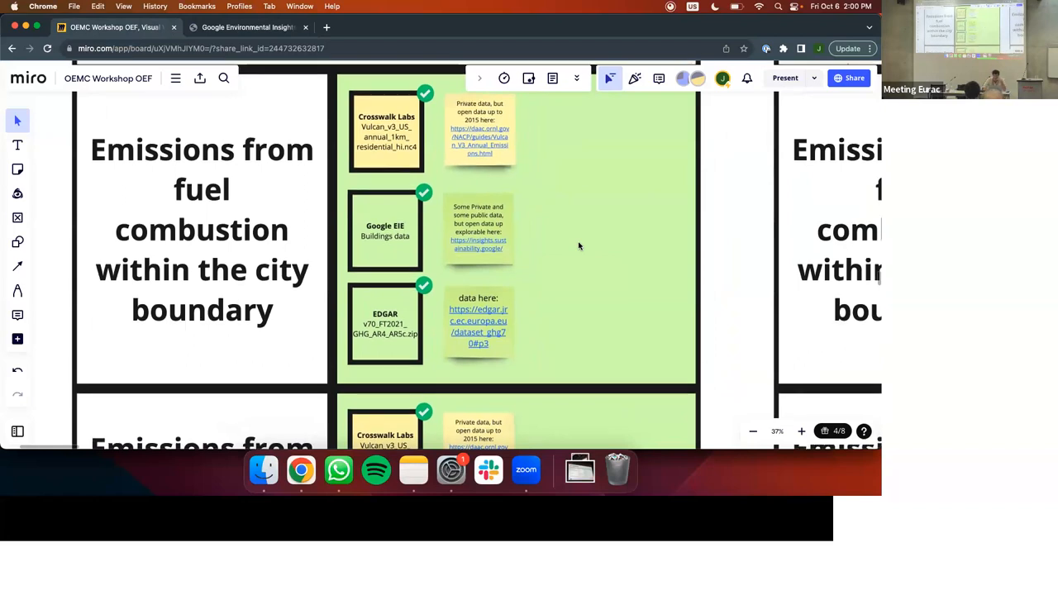
mouse_move(612, 251)
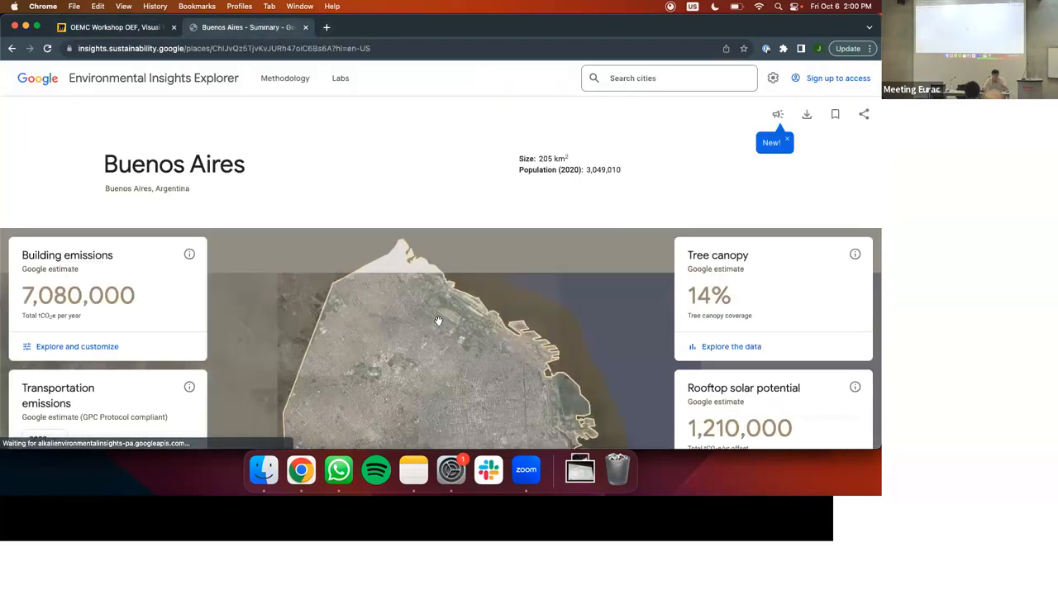
Step: Review Buenos Aires building emissions details in Google EIE, including the residential assumptions
scroll(down, 3)
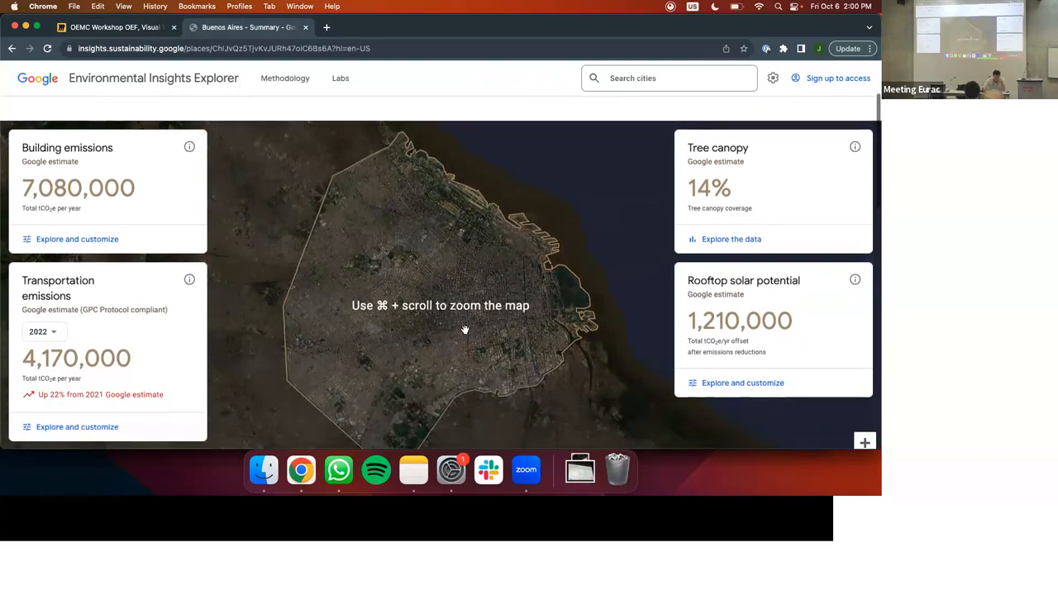
scroll(down, 3)
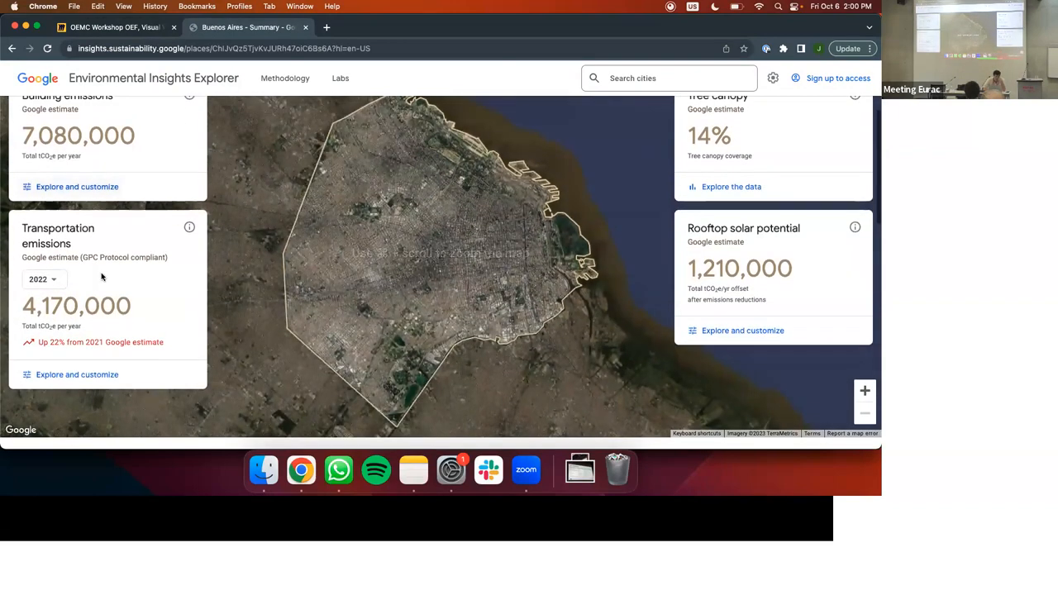
click(76, 185)
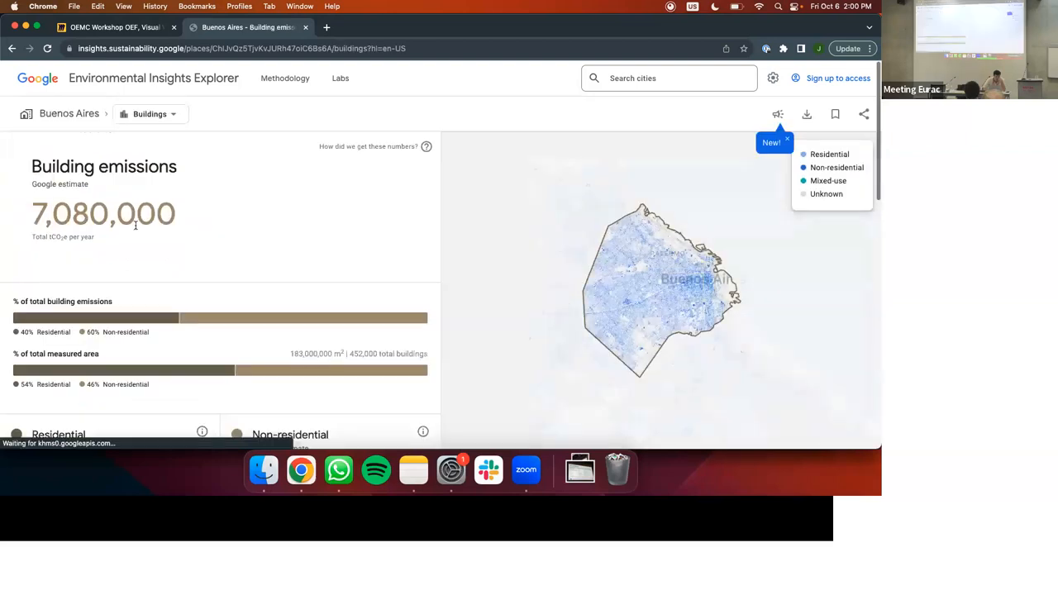
scroll(down, 3)
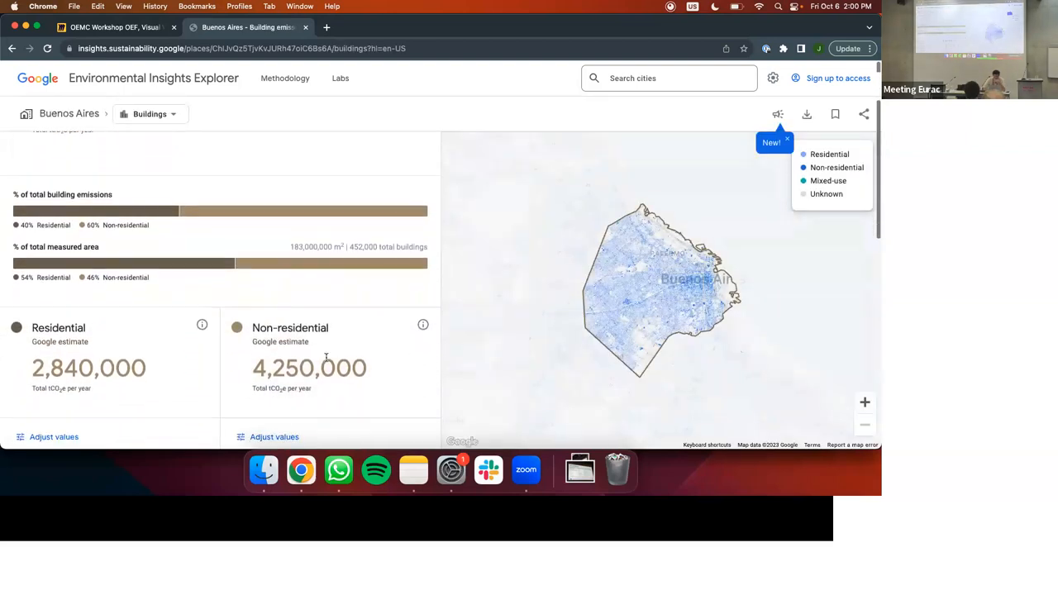
scroll(down, 3)
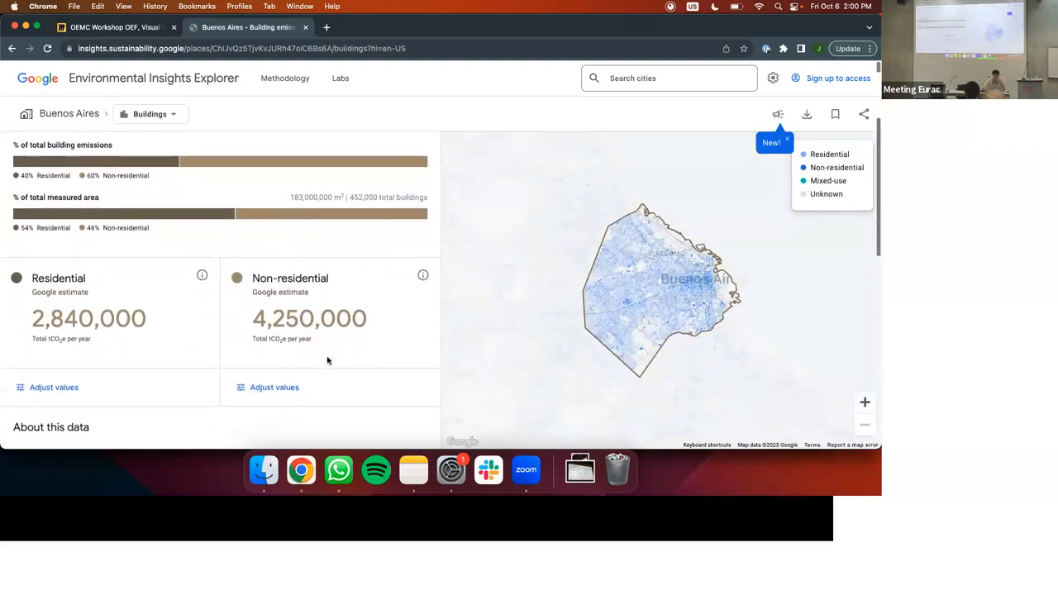
scroll(down, 3)
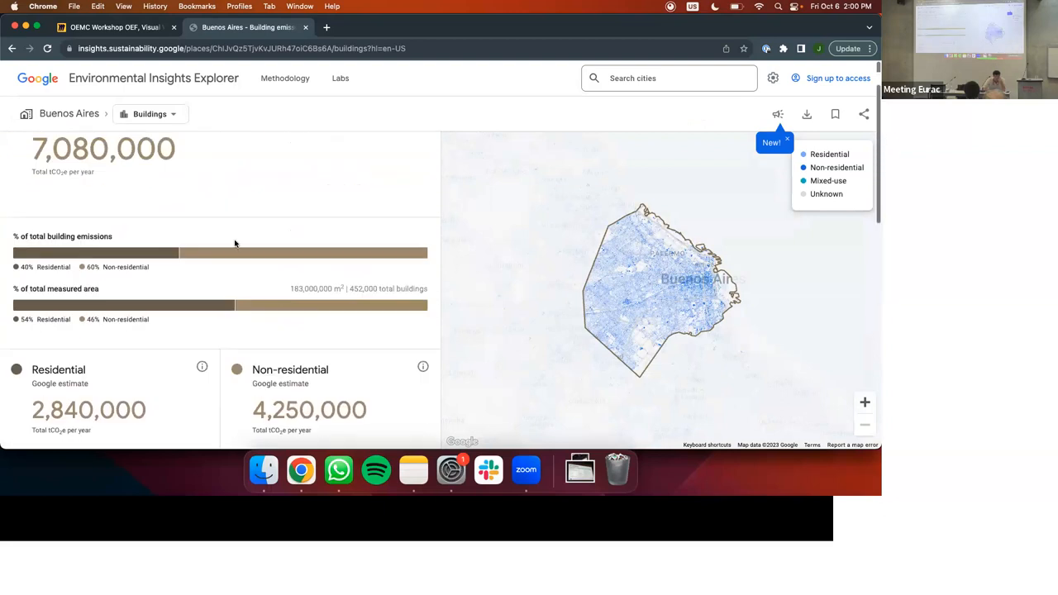
scroll(down, 3)
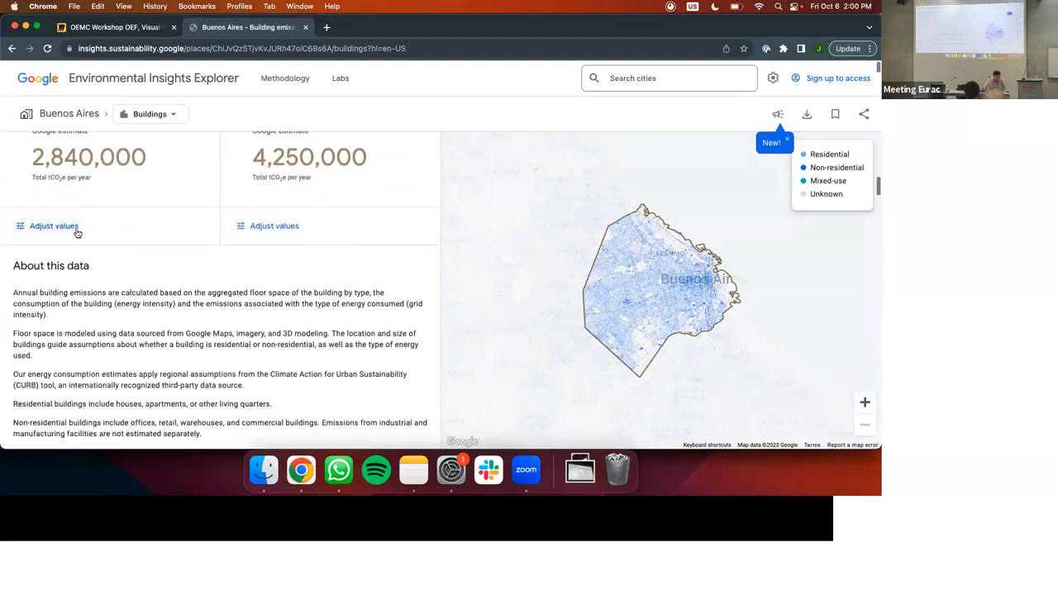
click(53, 225)
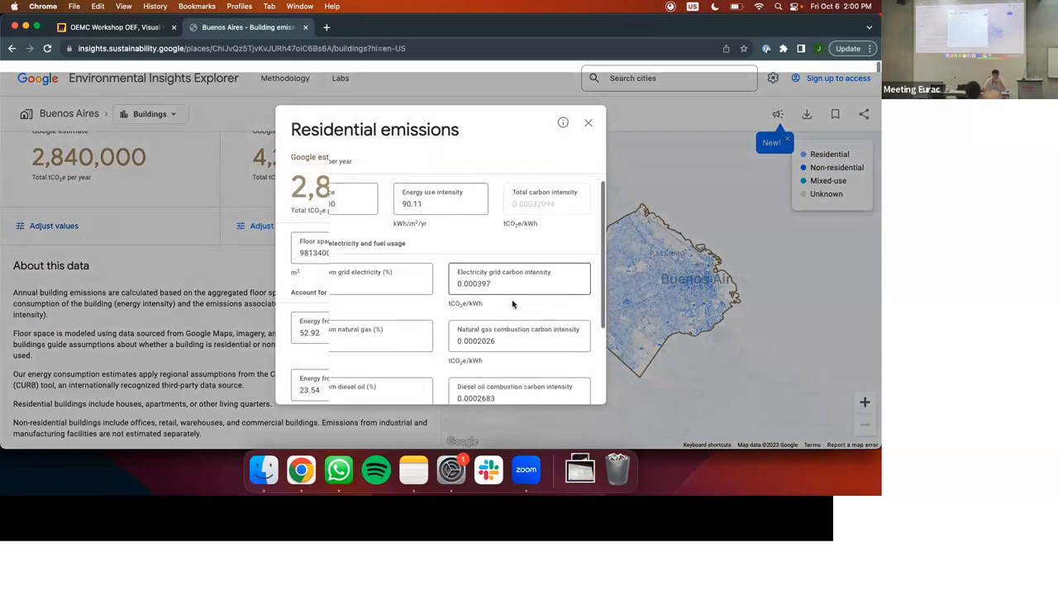
Step: Review the Buenos Aires transportation emissions details, then return to the Miro board
click(589, 122)
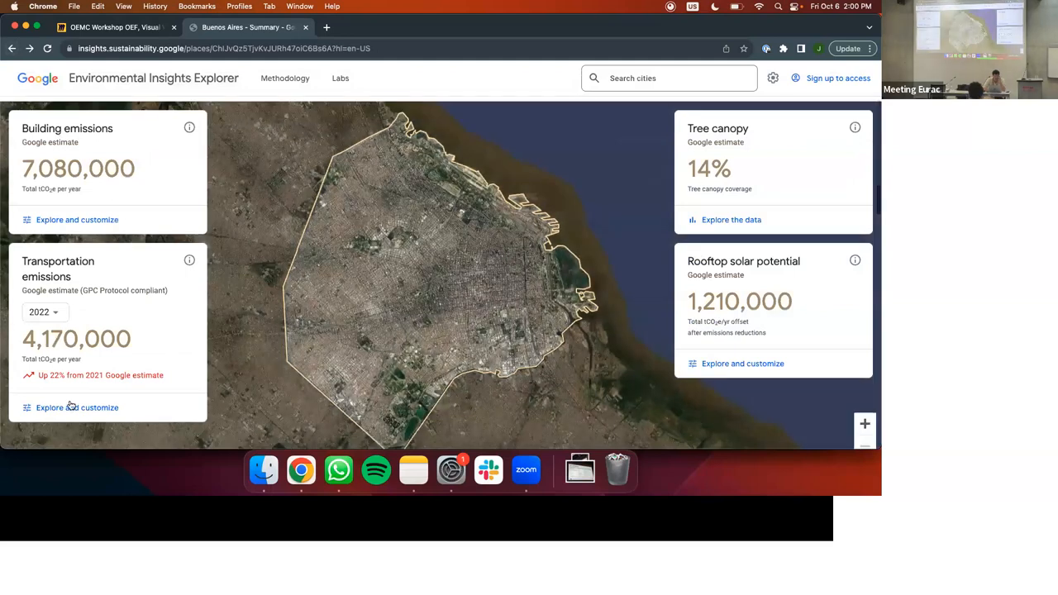
click(76, 406)
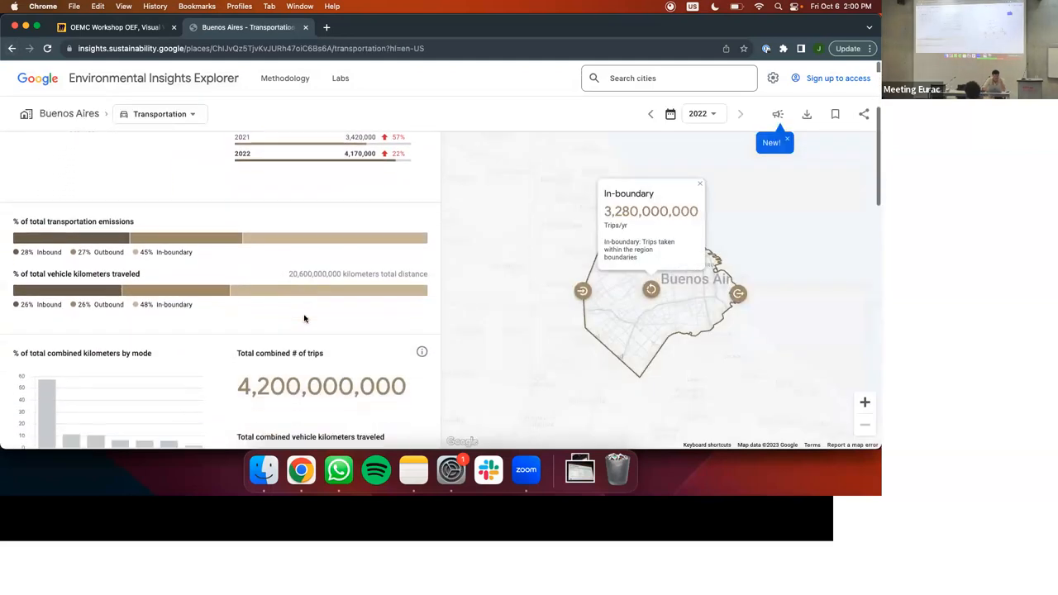
click(115, 26)
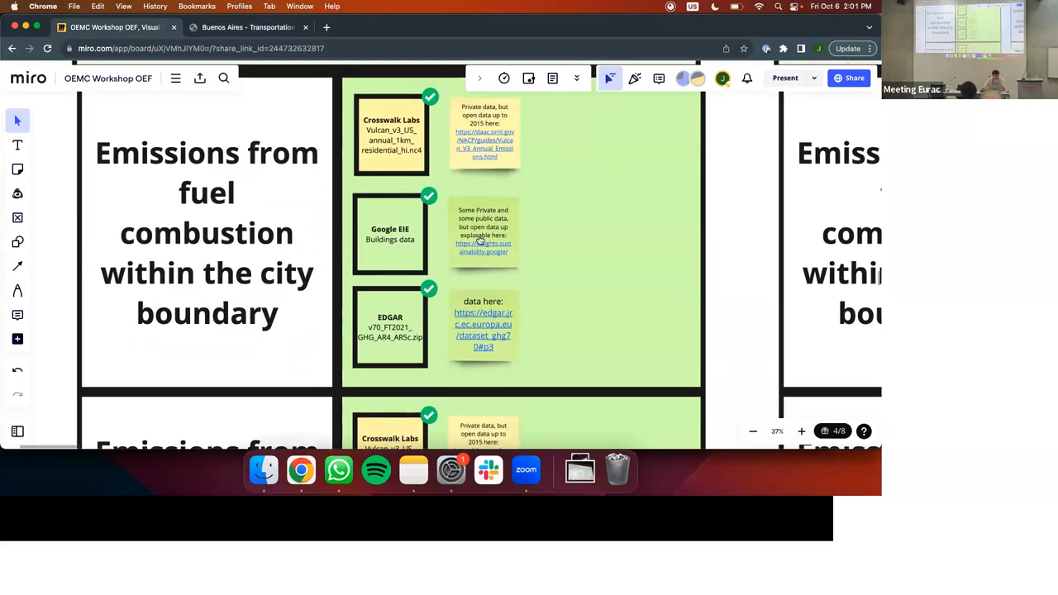
mouse_move(582, 238)
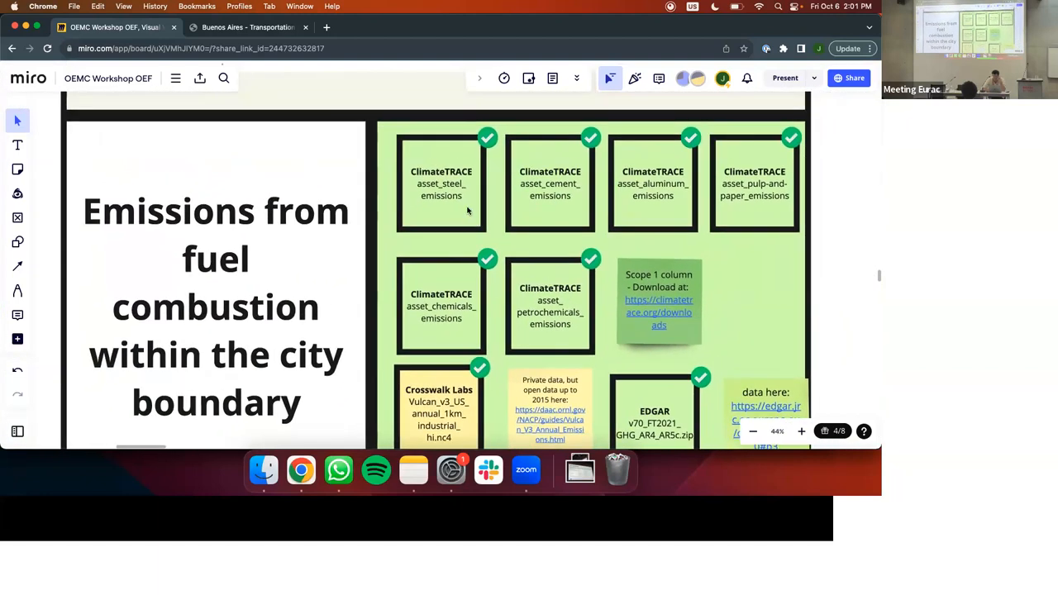
Step: Search Google for 'climatetrace.org' data downloads in a new browser tab
click(325, 27)
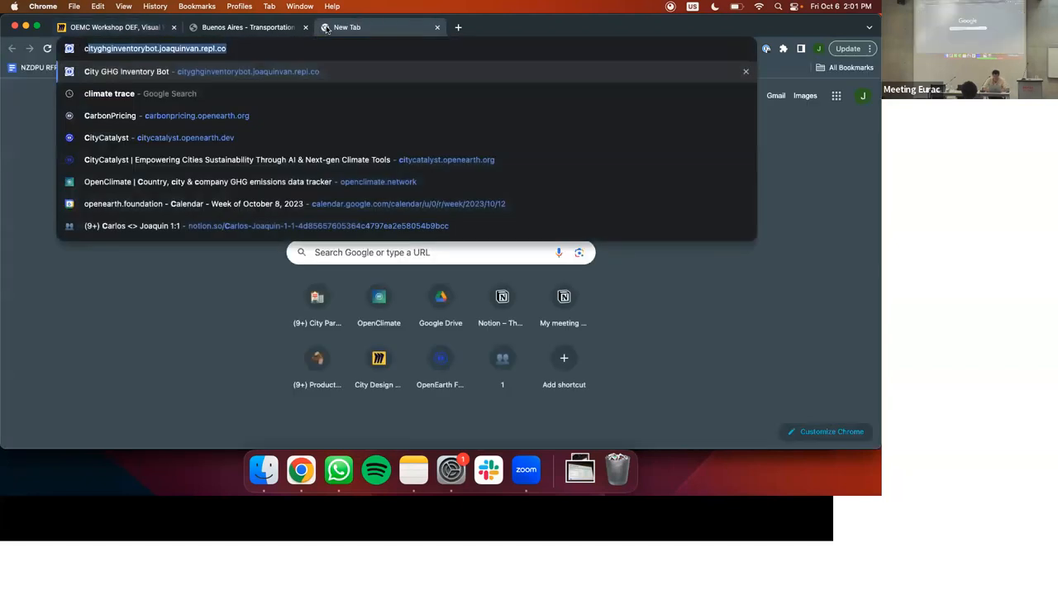
text(climatetrace.org data download)
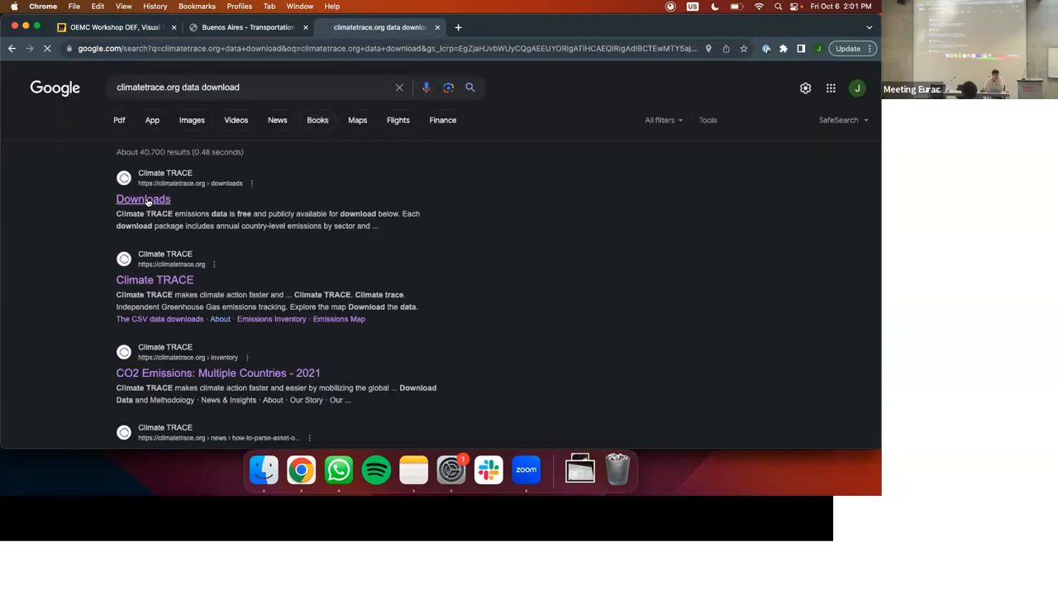
Step: Browse the Climate TRACE Downloads page's sector table of CSV and PDF files
click(142, 198)
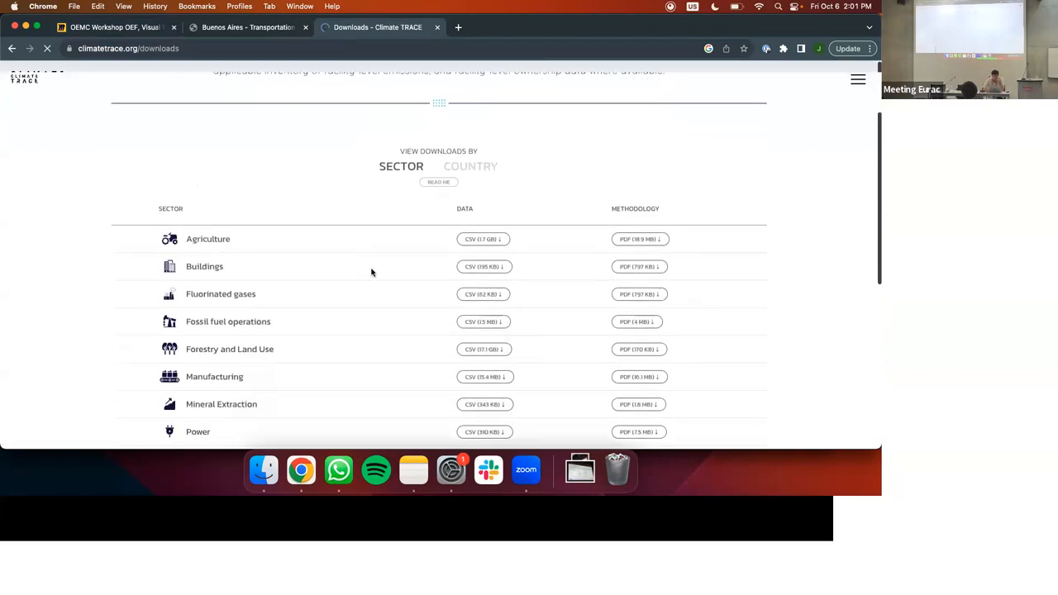
scroll(down, 3)
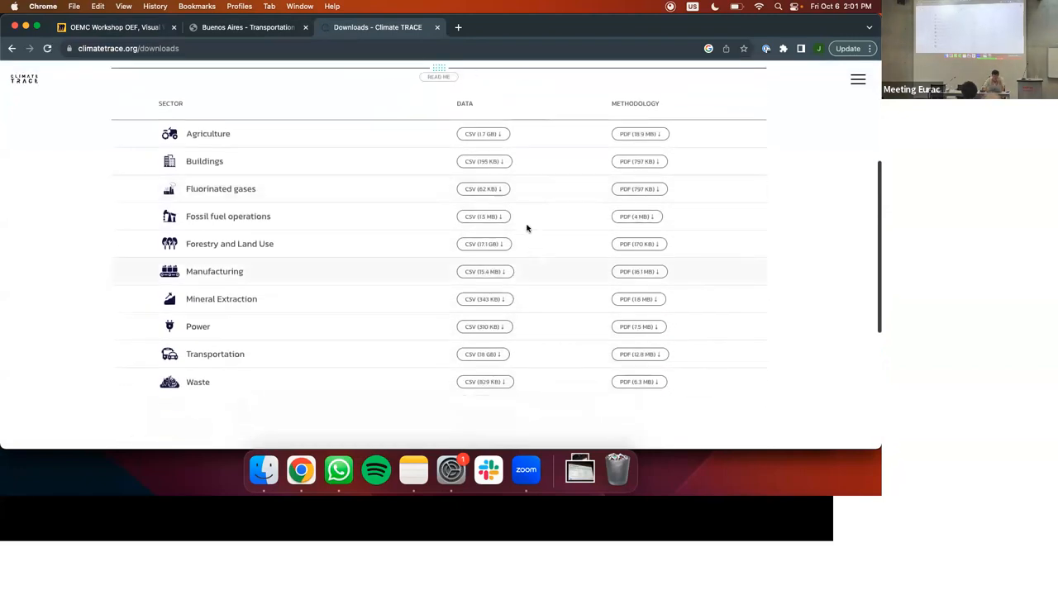
click(483, 215)
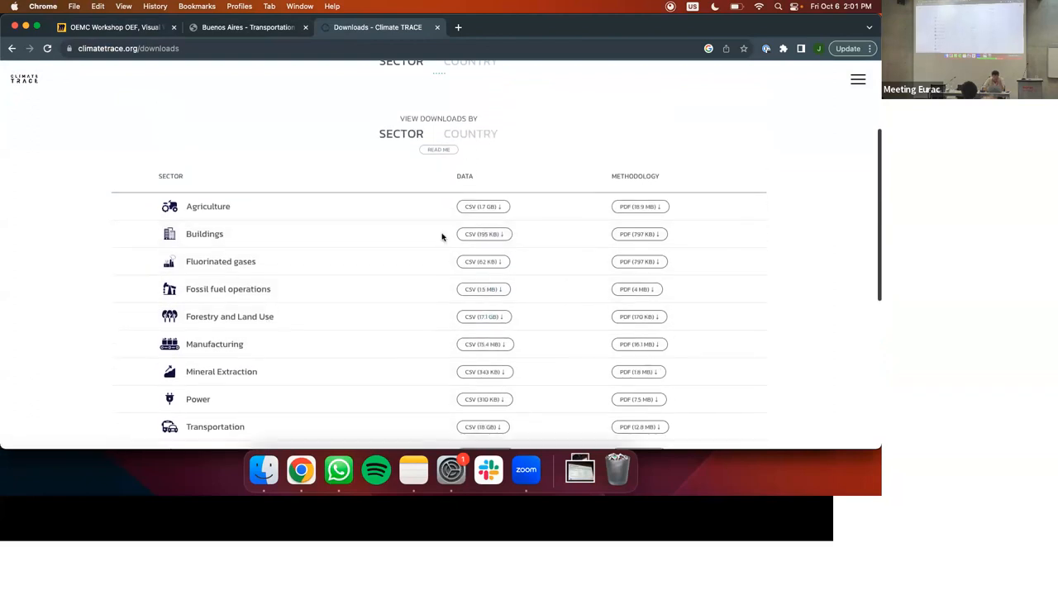
scroll(down, 3)
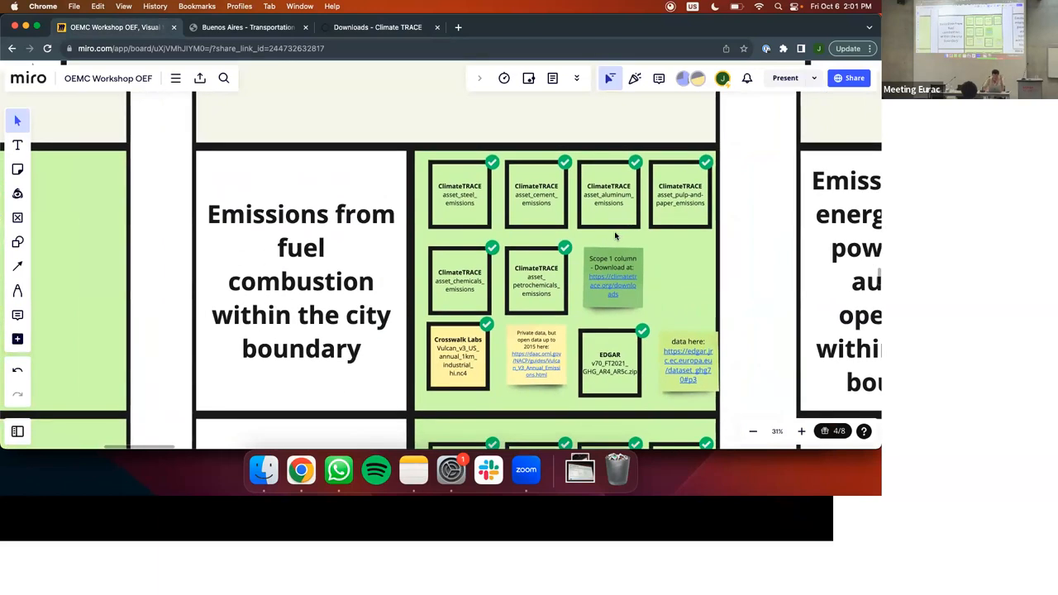
scroll(down, 3)
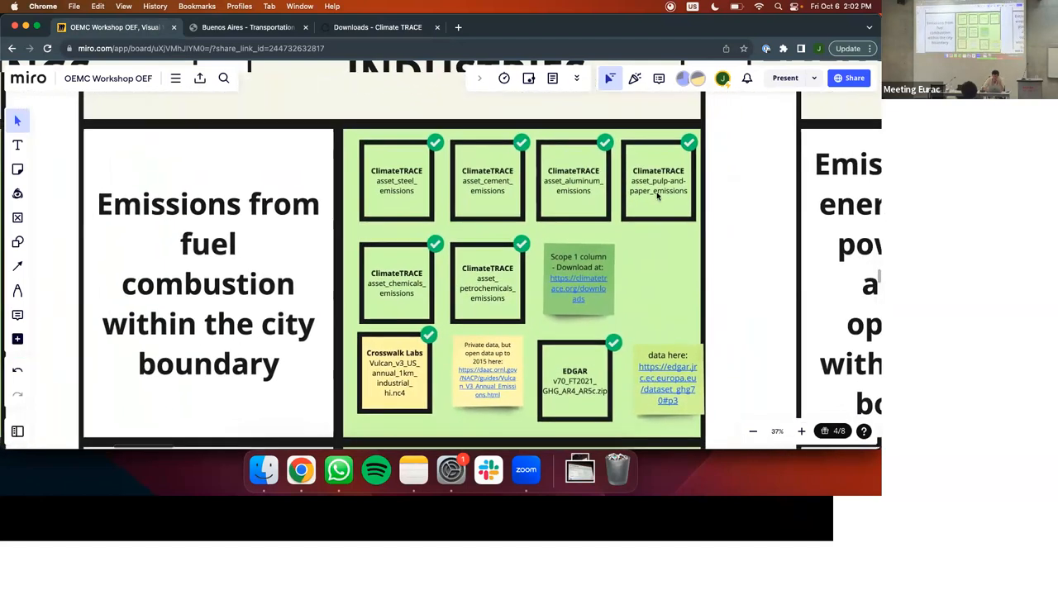
scroll(down, 3)
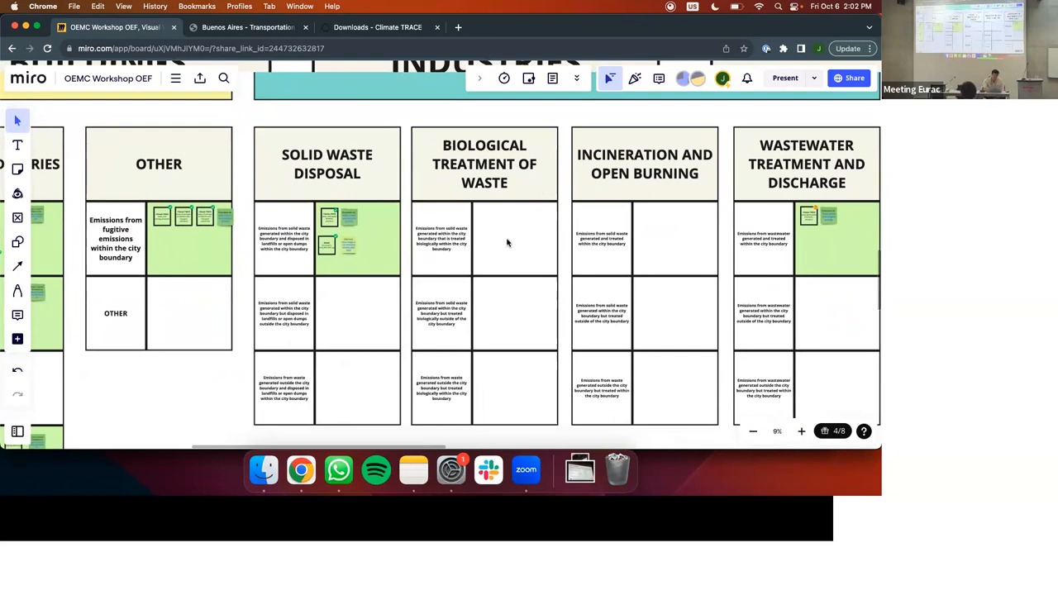
scroll(down, 3)
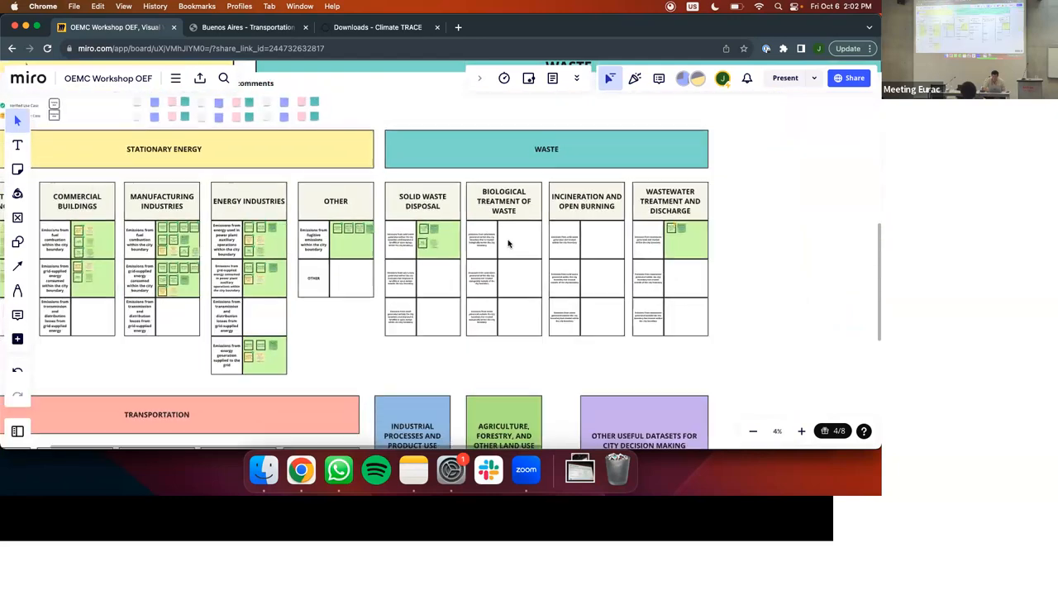
scroll(down, 3)
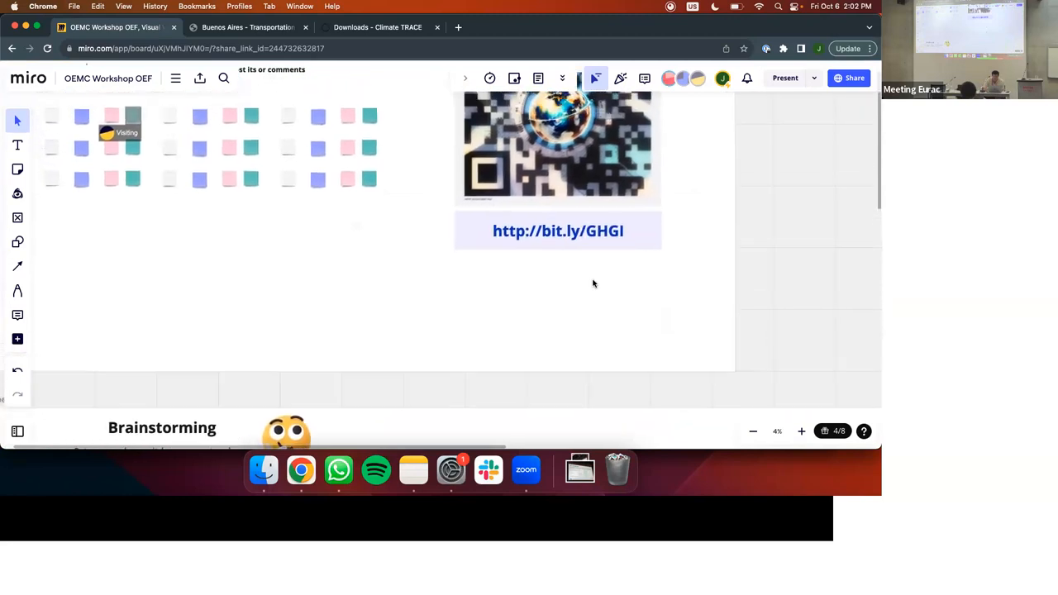
scroll(down, 3)
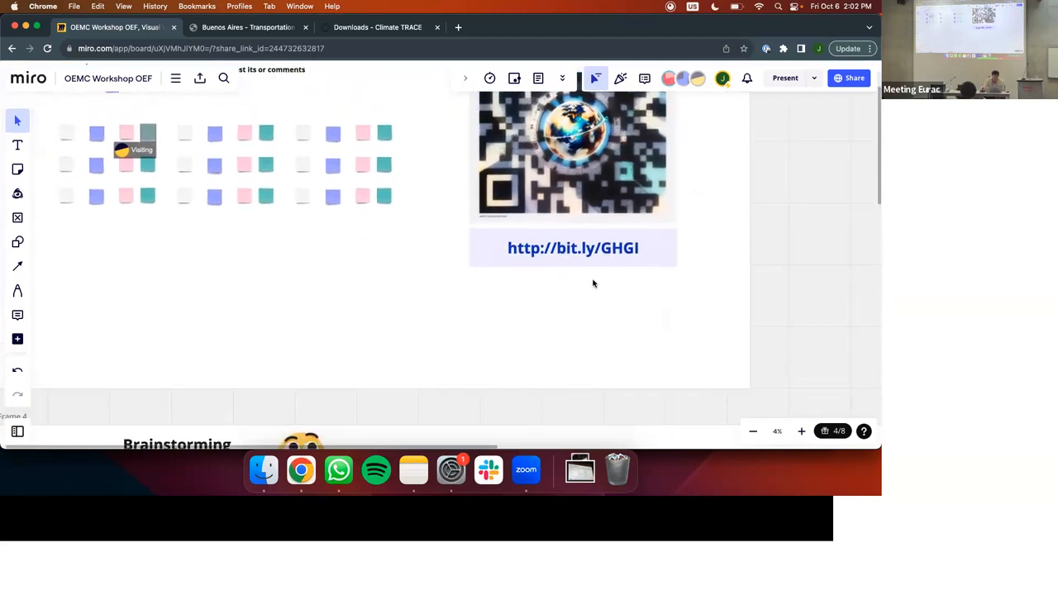
scroll(down, 3)
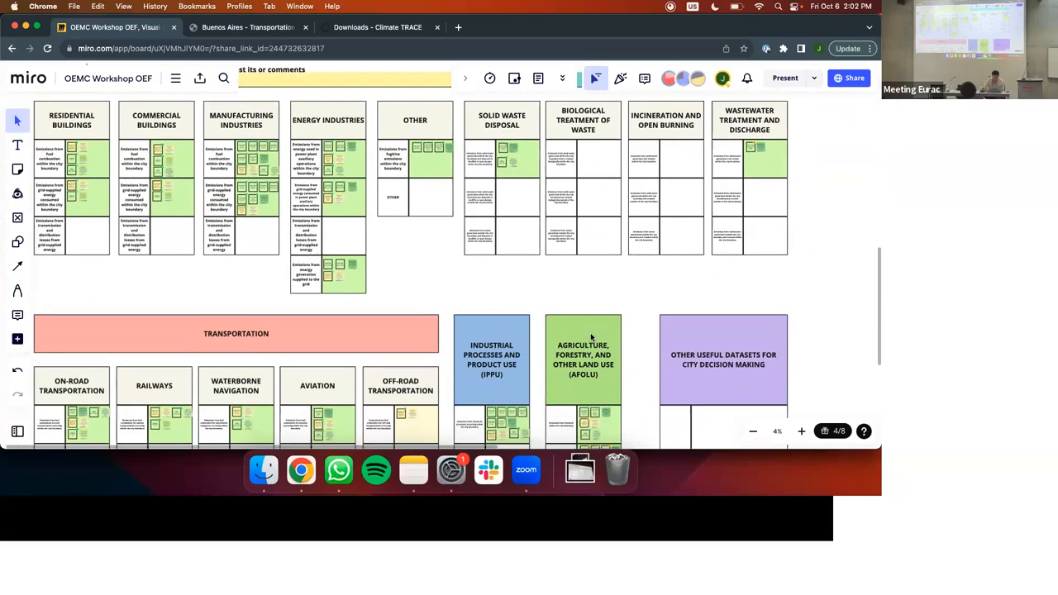
scroll(down, 3)
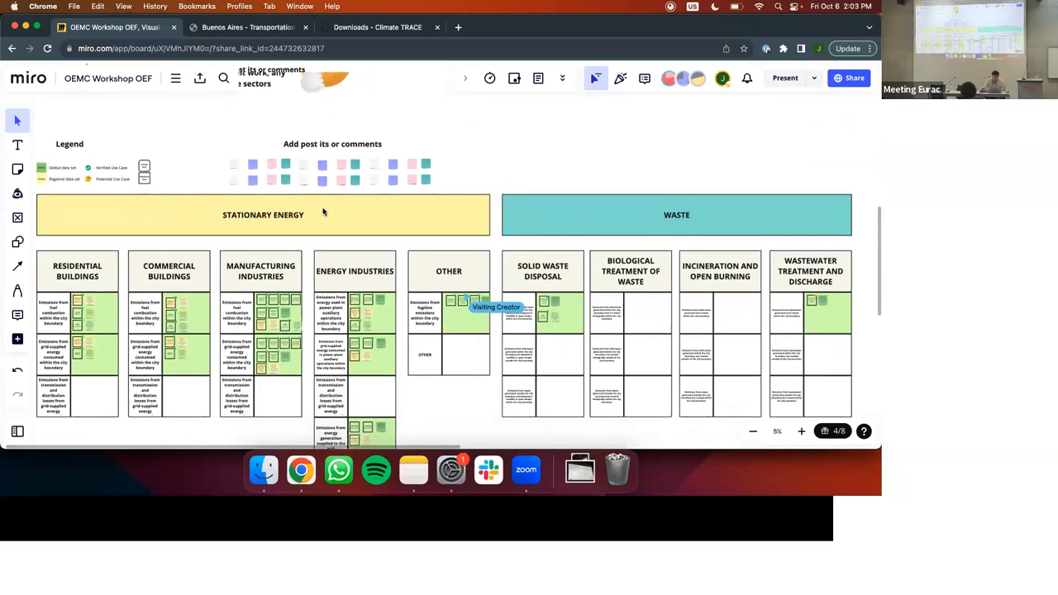
scroll(down, 3)
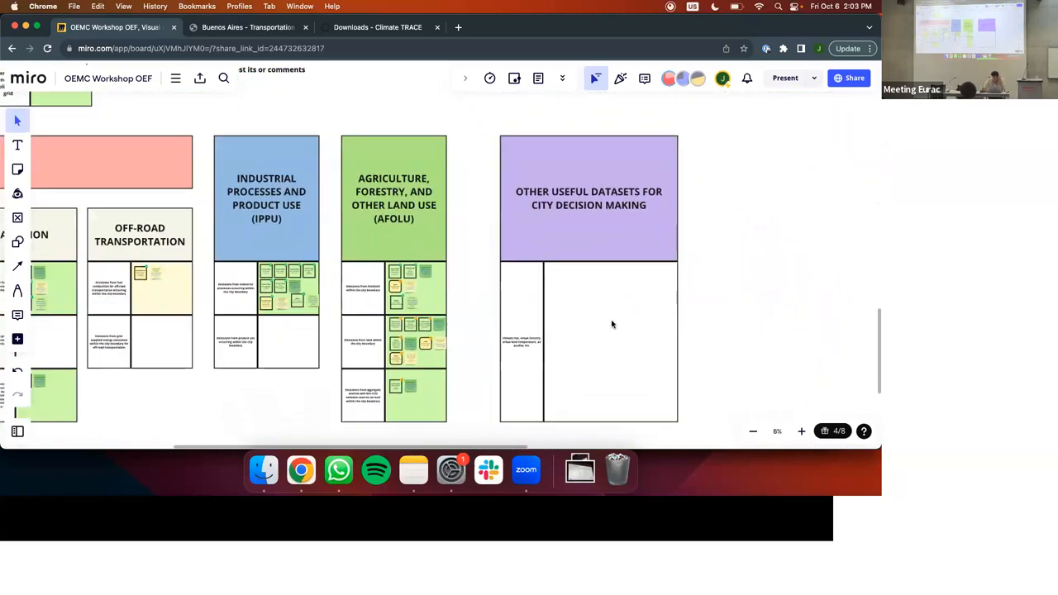
scroll(down, 3)
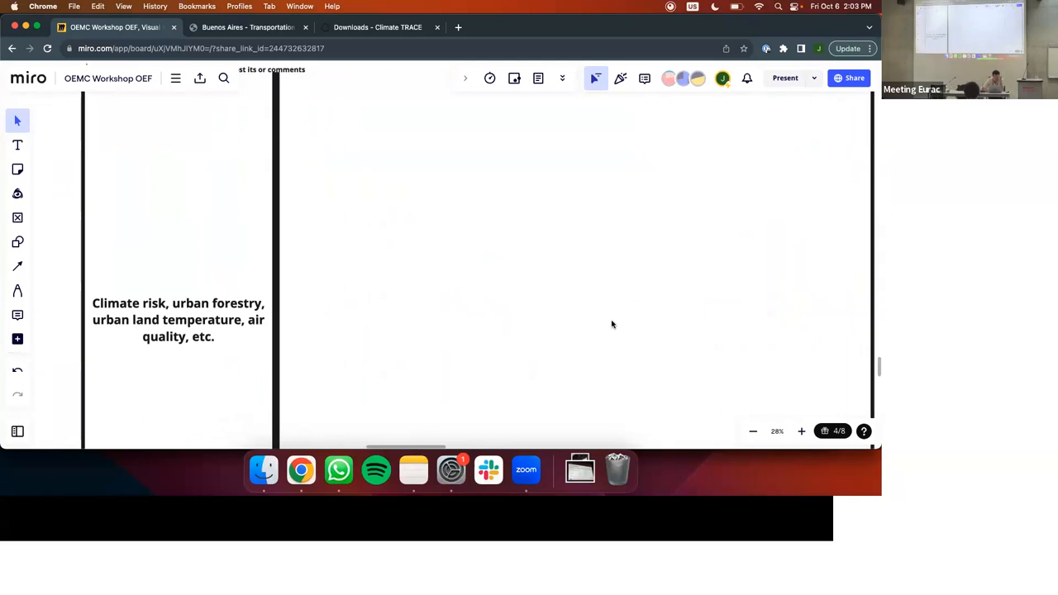
scroll(down, 3)
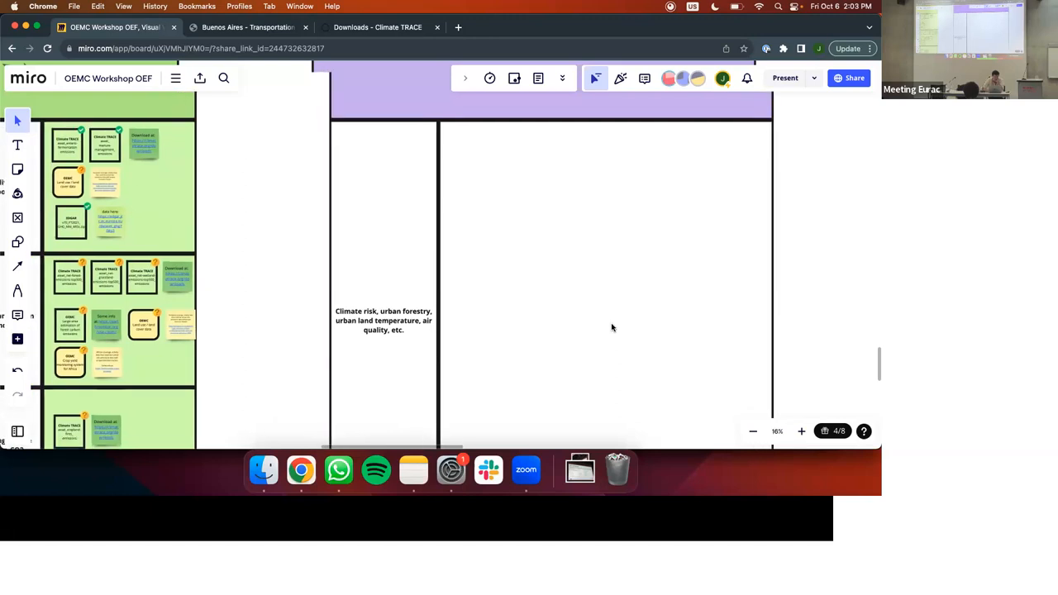
scroll(down, 3)
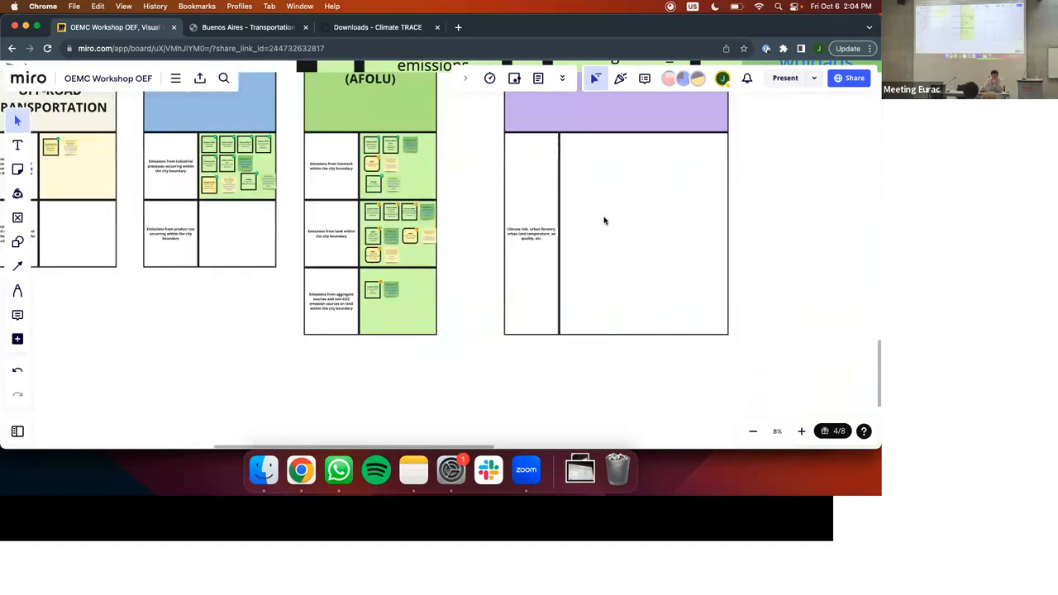
scroll(down, 3)
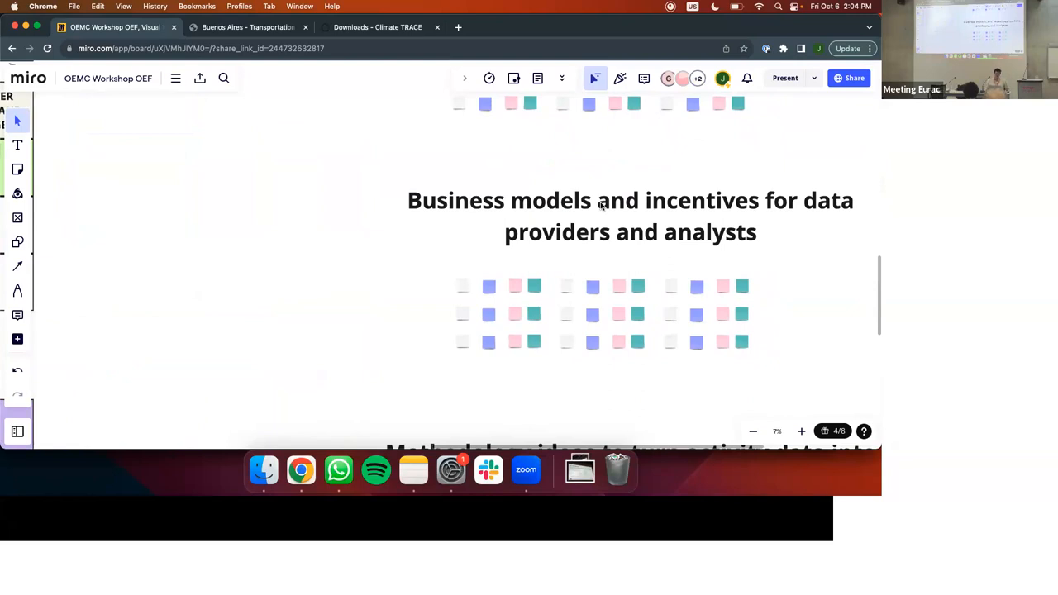
mouse_move(17, 431)
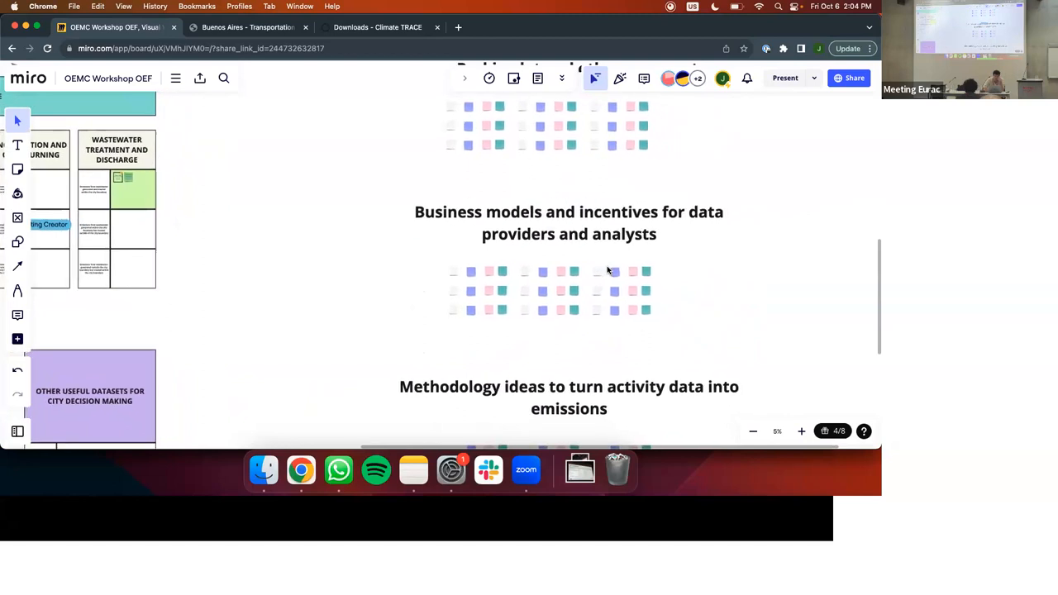
mouse_move(589, 351)
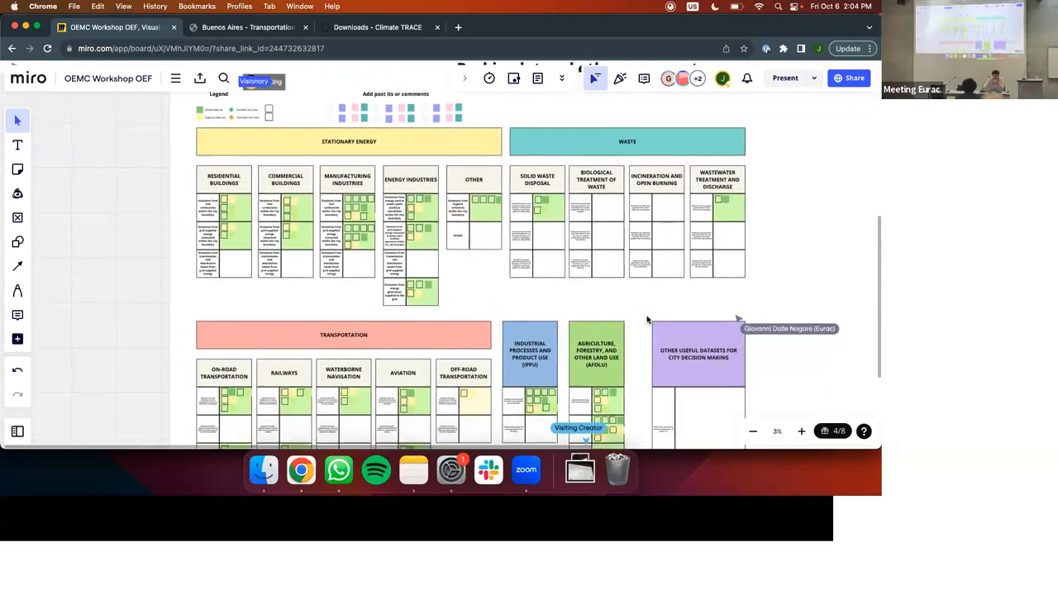
scroll(down, 3)
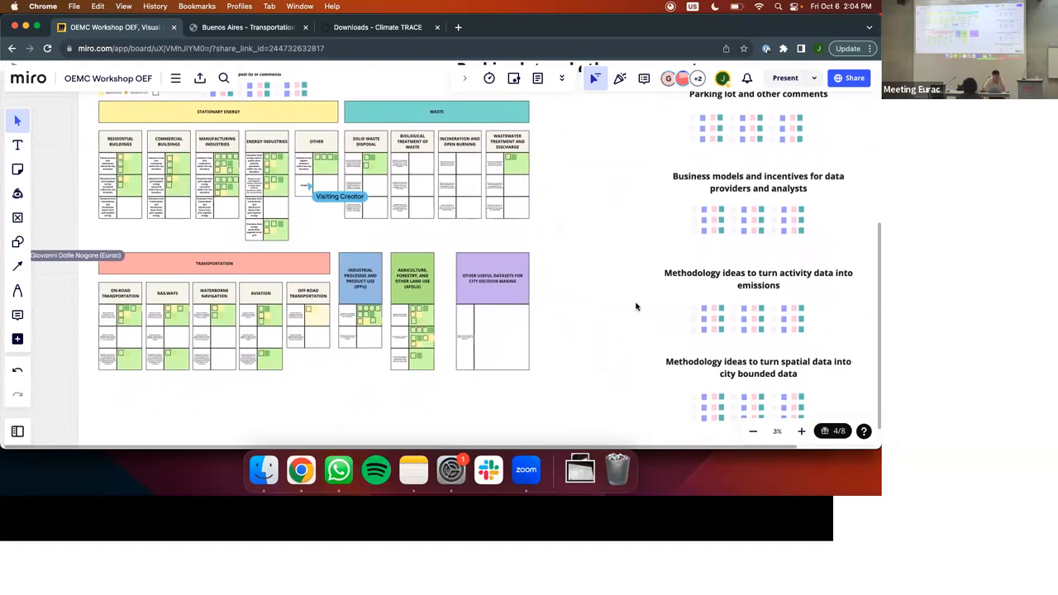
scroll(down, 3)
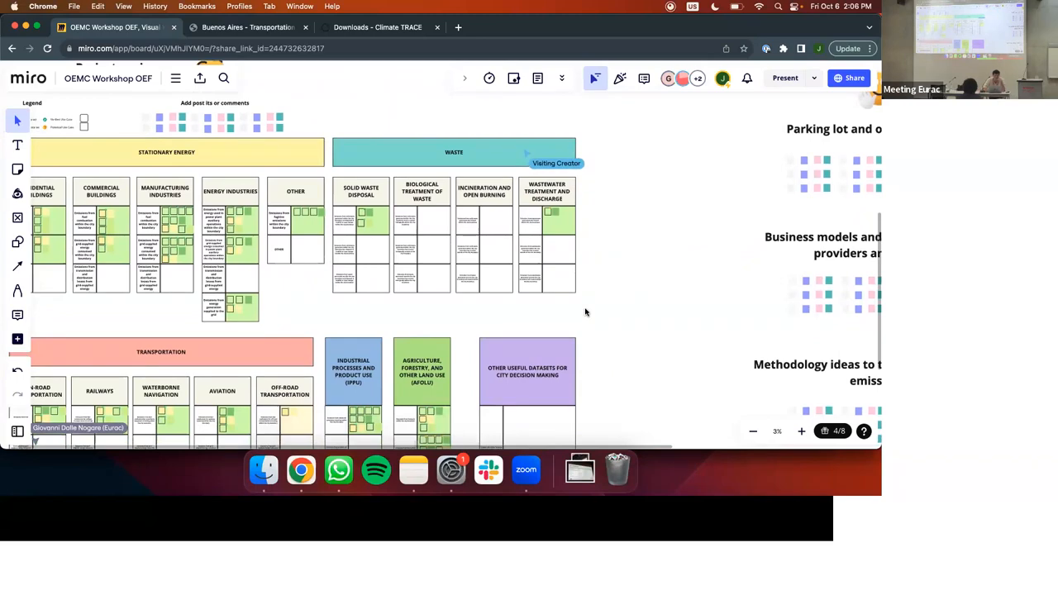
Step: Add the presenter's 'joa...nearth.org' email in a box under the bit.ly/GHGI link
scroll(down, 3)
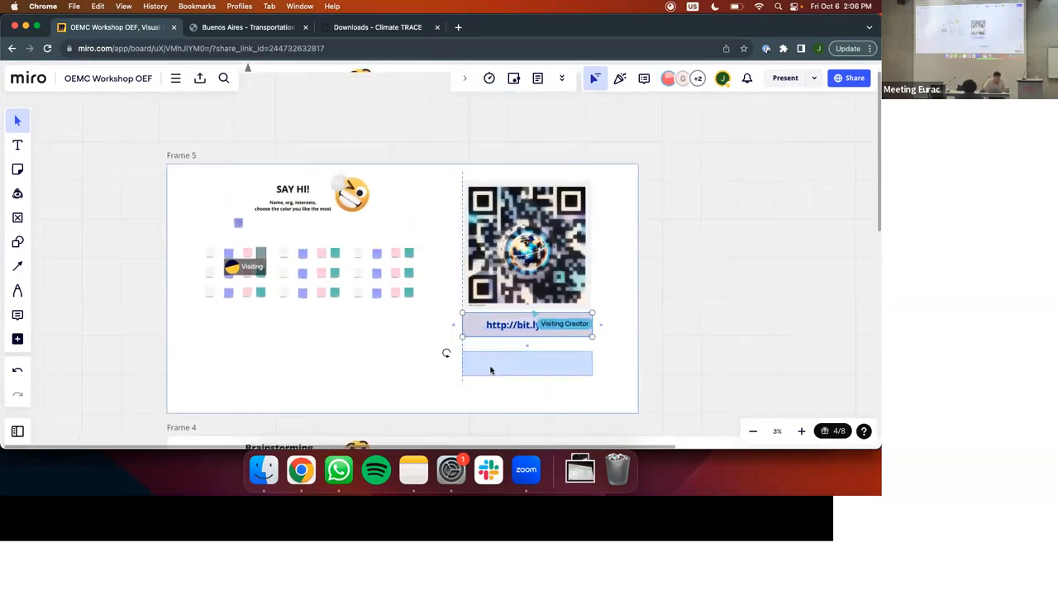
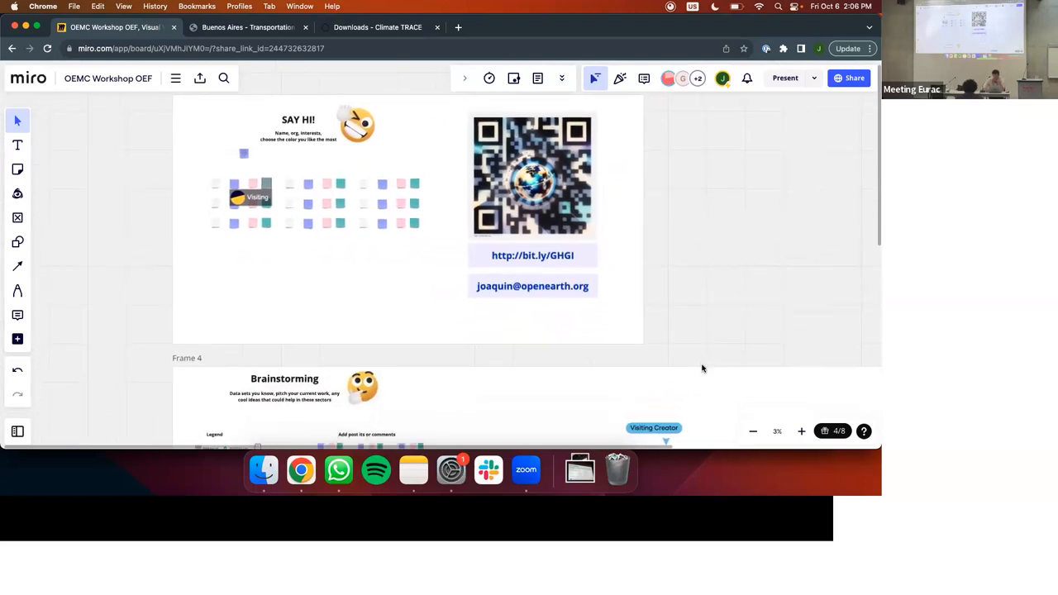
Step: Scroll back to the transportation grid and methodology prompts
scroll(down, 3)
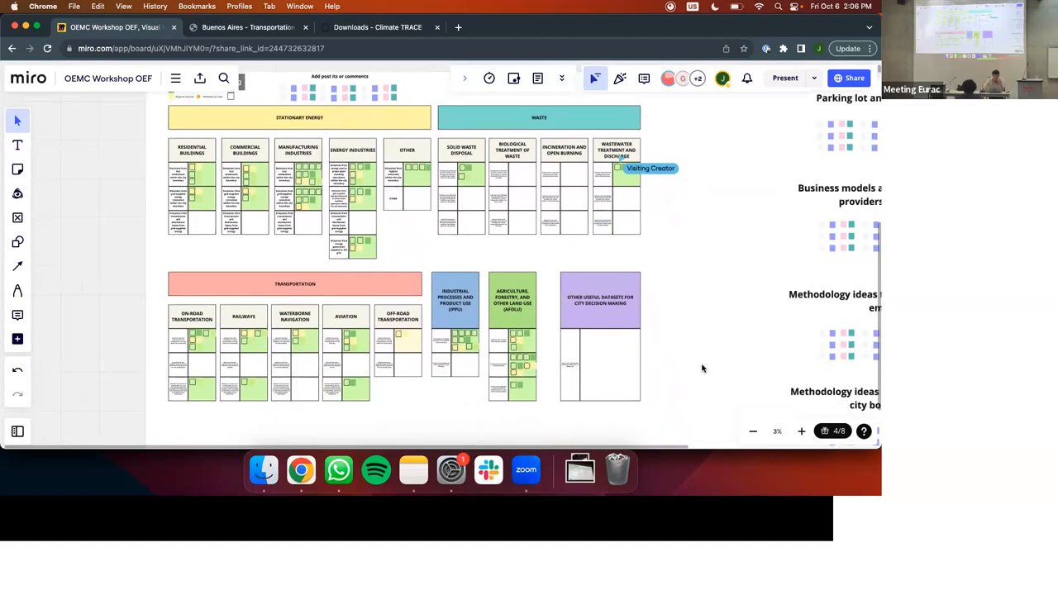
scroll(down, 3)
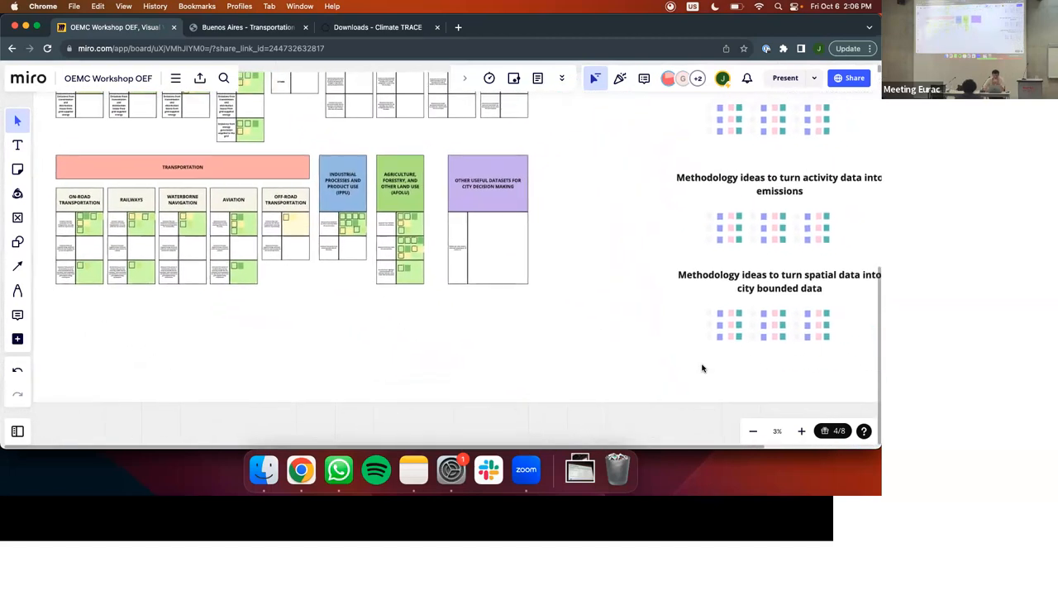